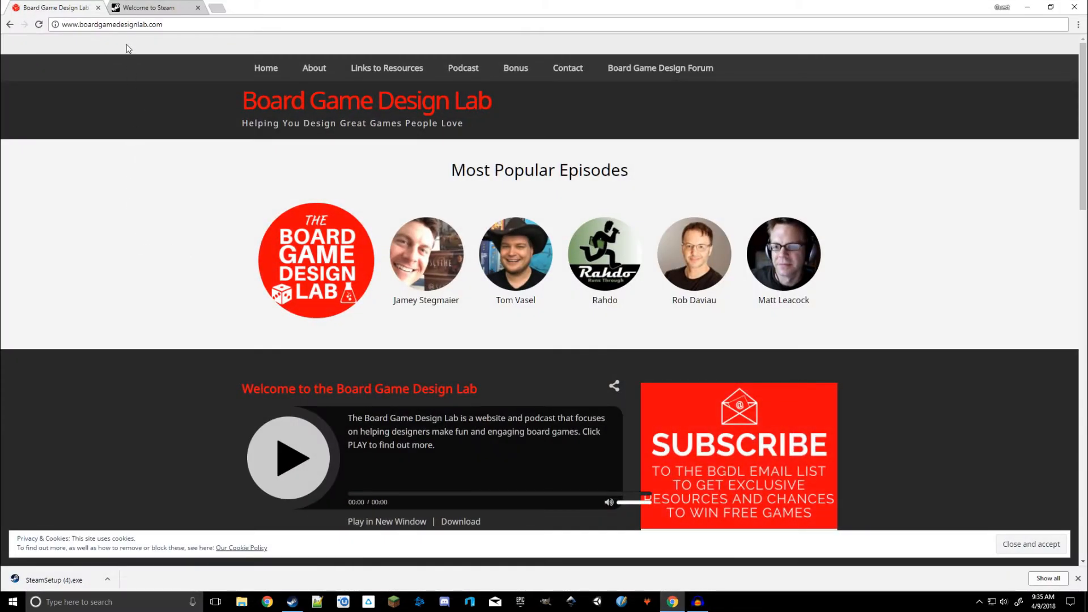
mouse_move(146, 8)
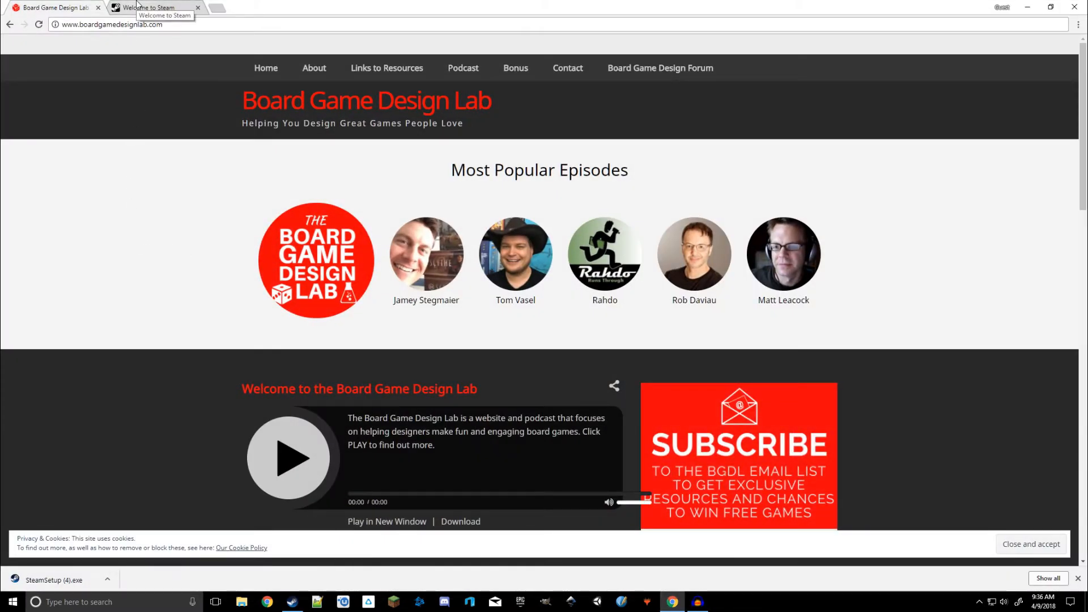
- Switch Chrome to the 'Welcome to Steam' store tab
left_click(150, 8)
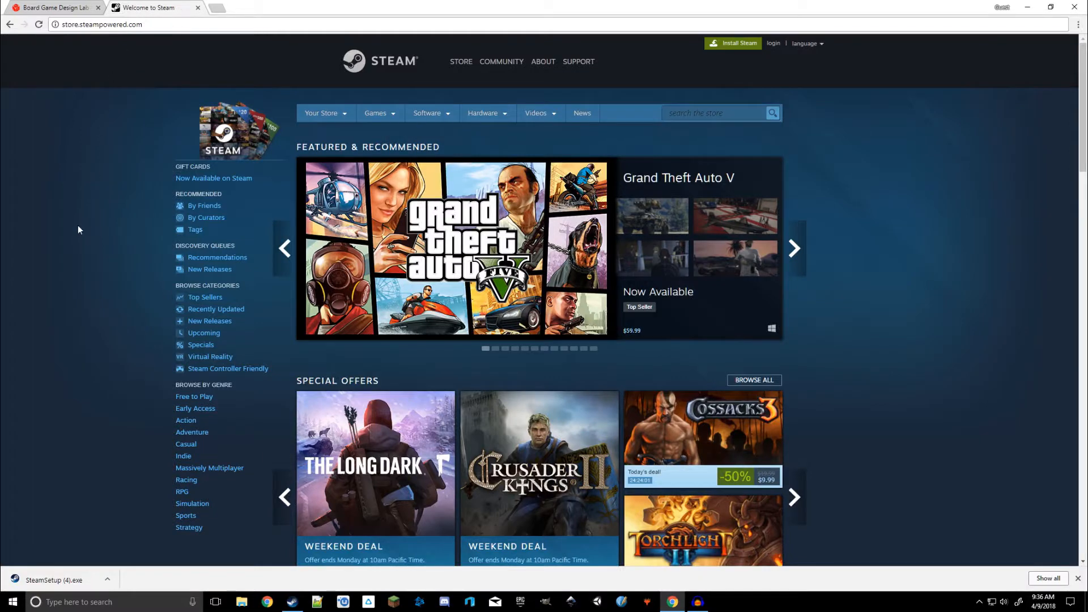
mouse_move(91, 228)
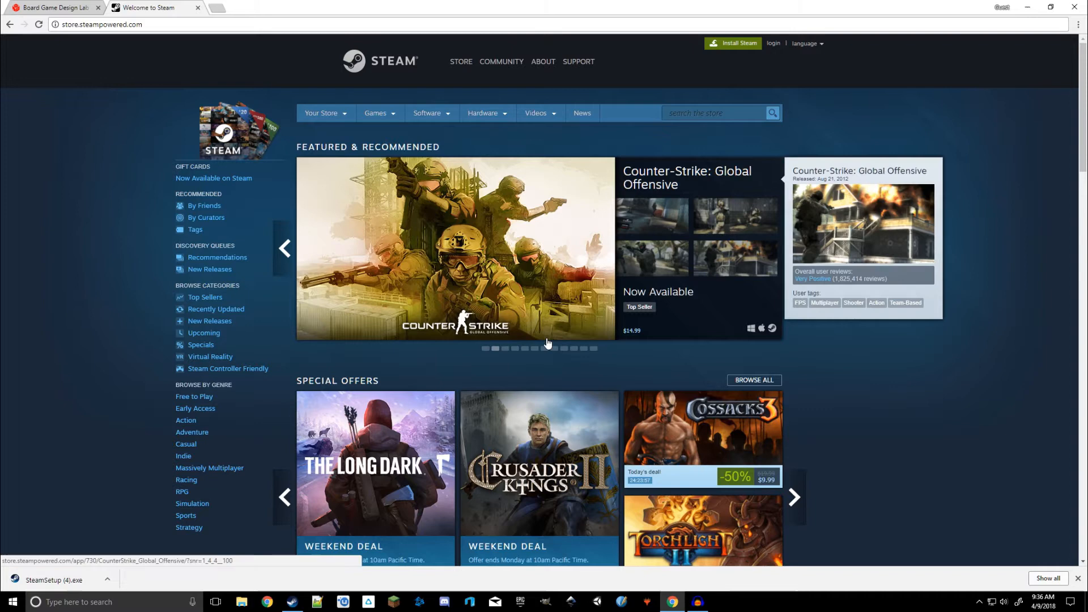
mouse_move(731, 106)
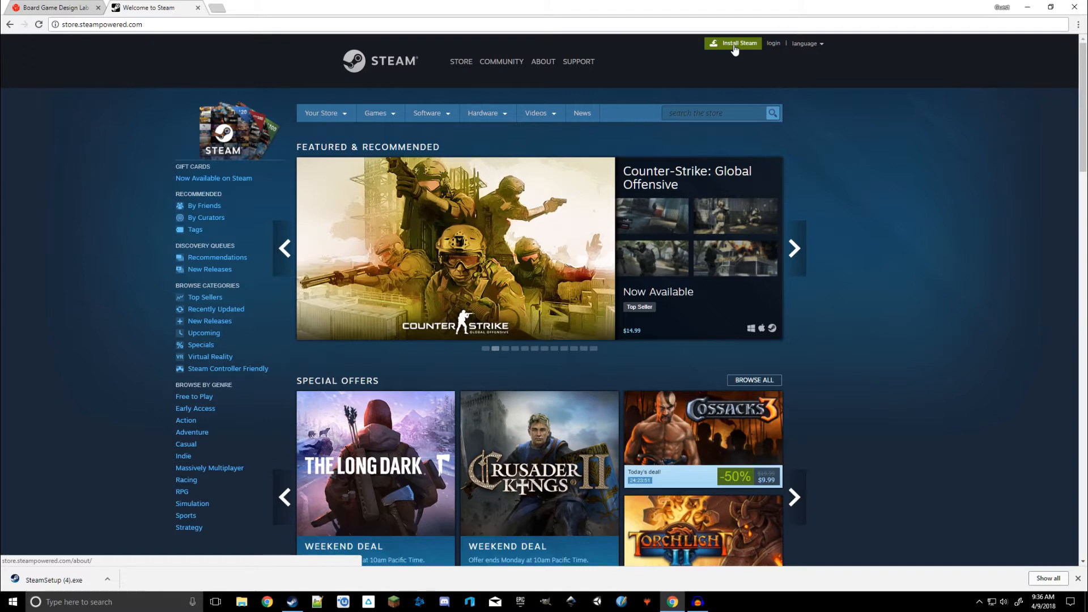
- Go to the Install Steam page and run the downloaded SteamSetup installer
left_click(733, 43)
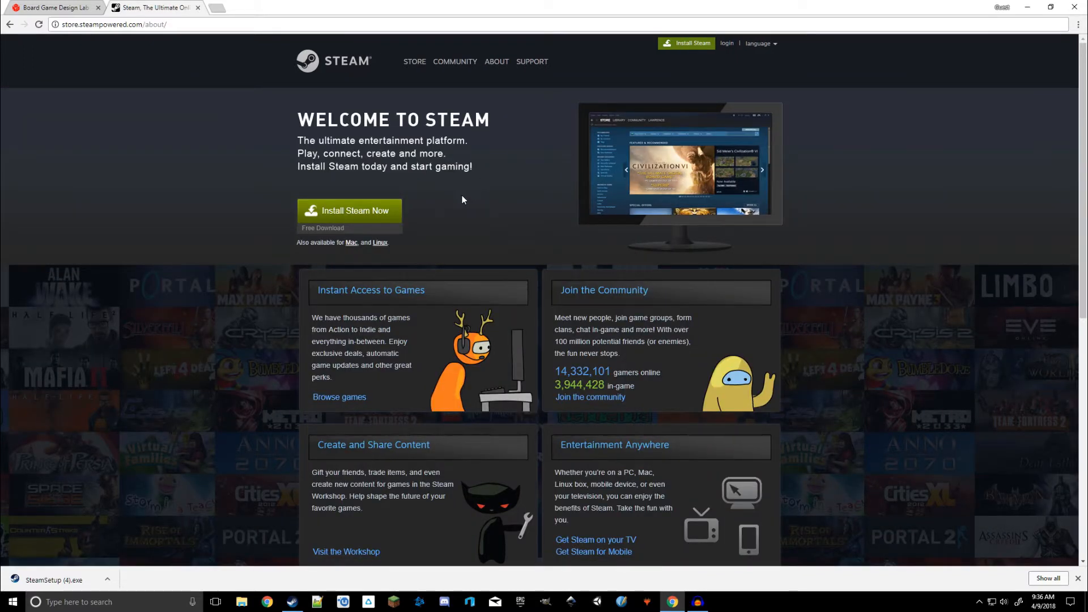
mouse_move(426, 208)
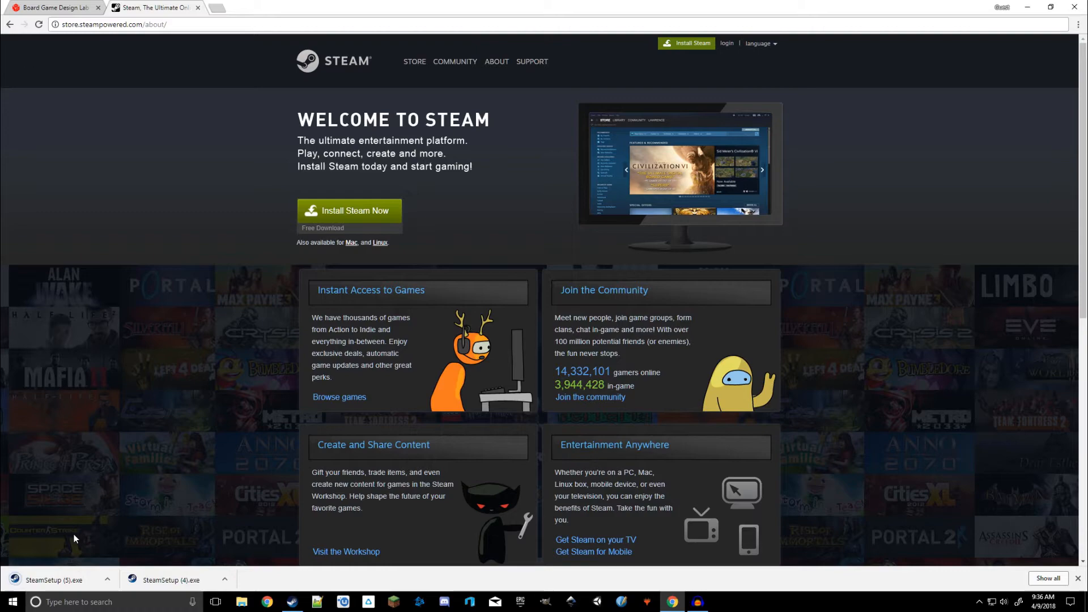
mouse_move(59, 584)
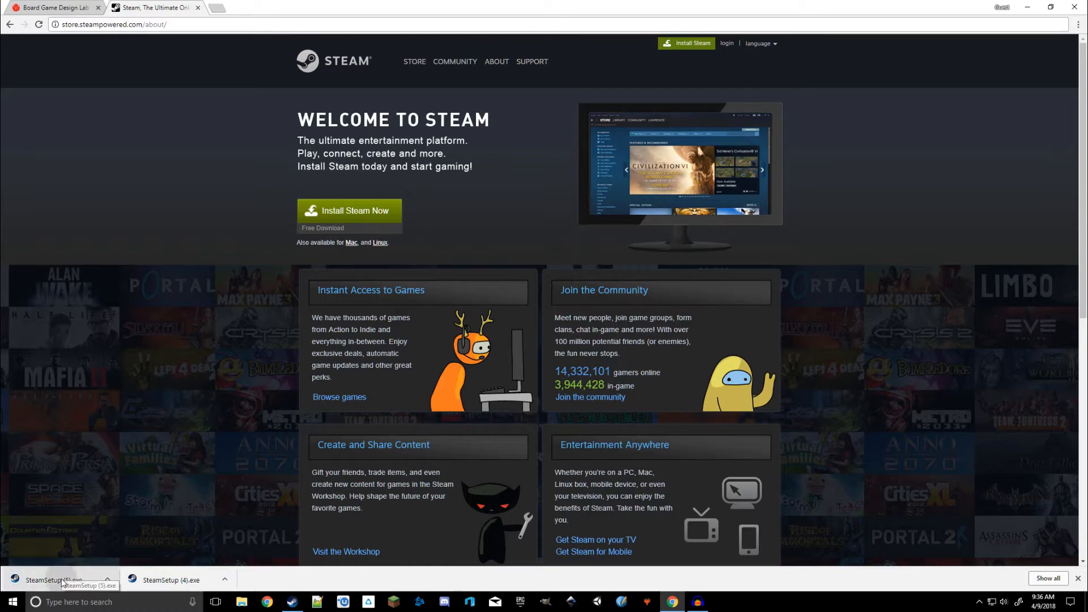
left_click(55, 579)
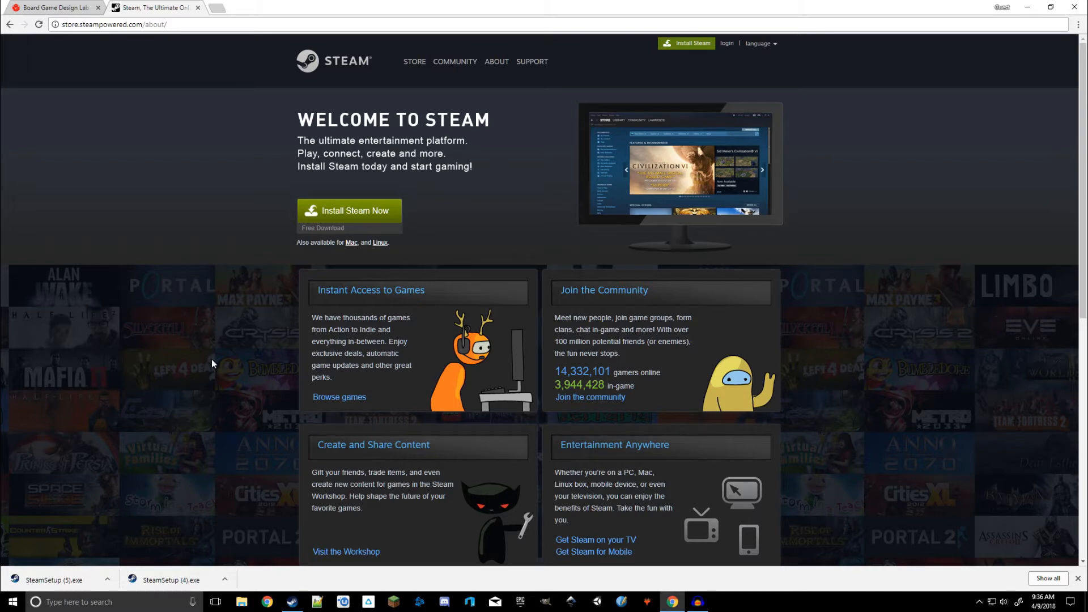
mouse_move(314, 302)
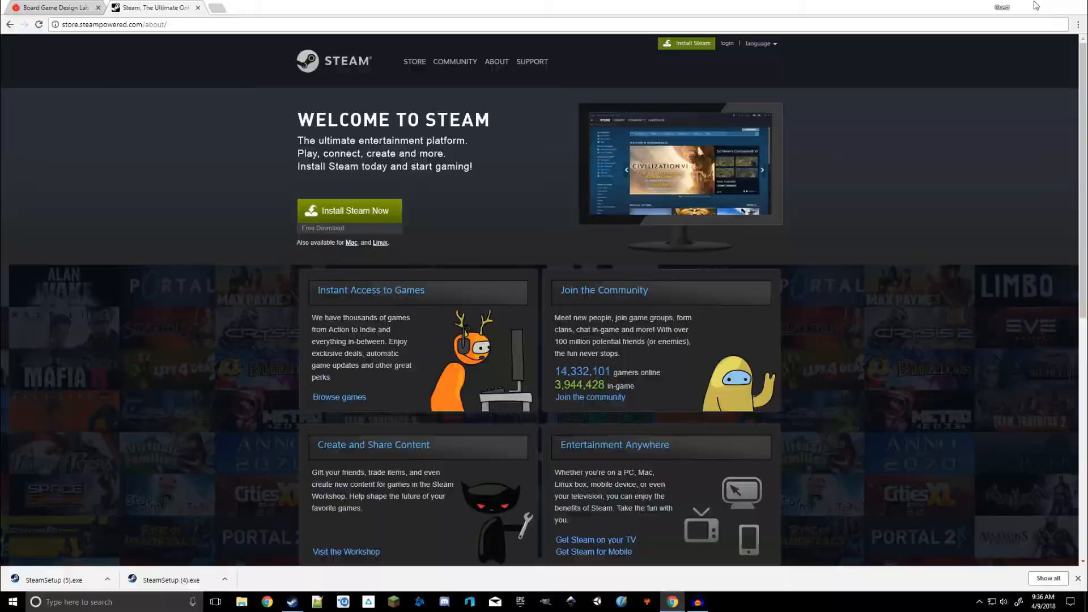
- From the Steam Login window, start creating a new Steam account
left_click(292, 602)
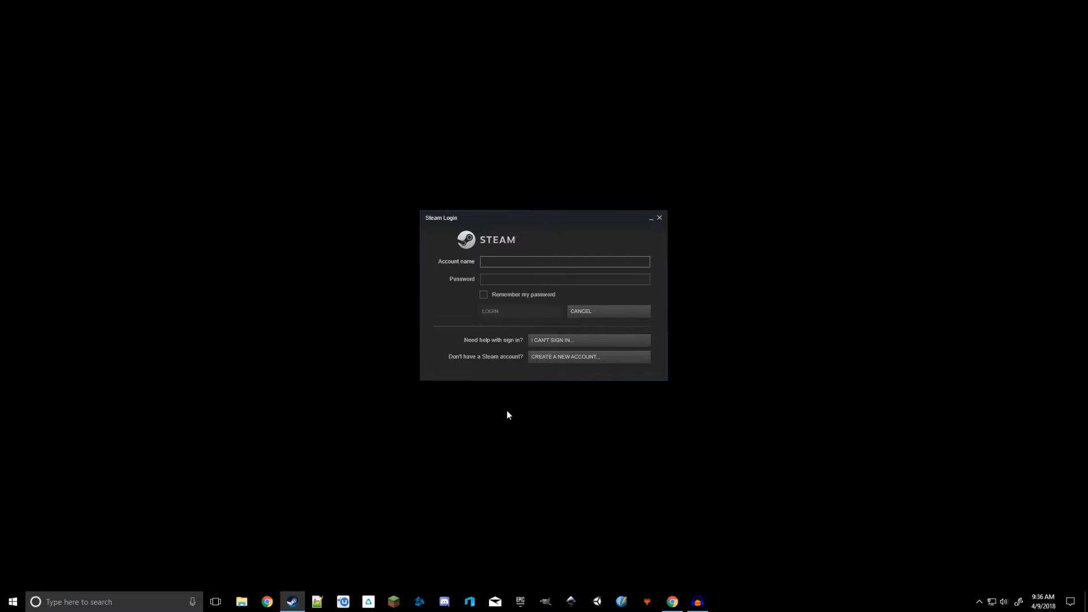
left_click(565, 262)
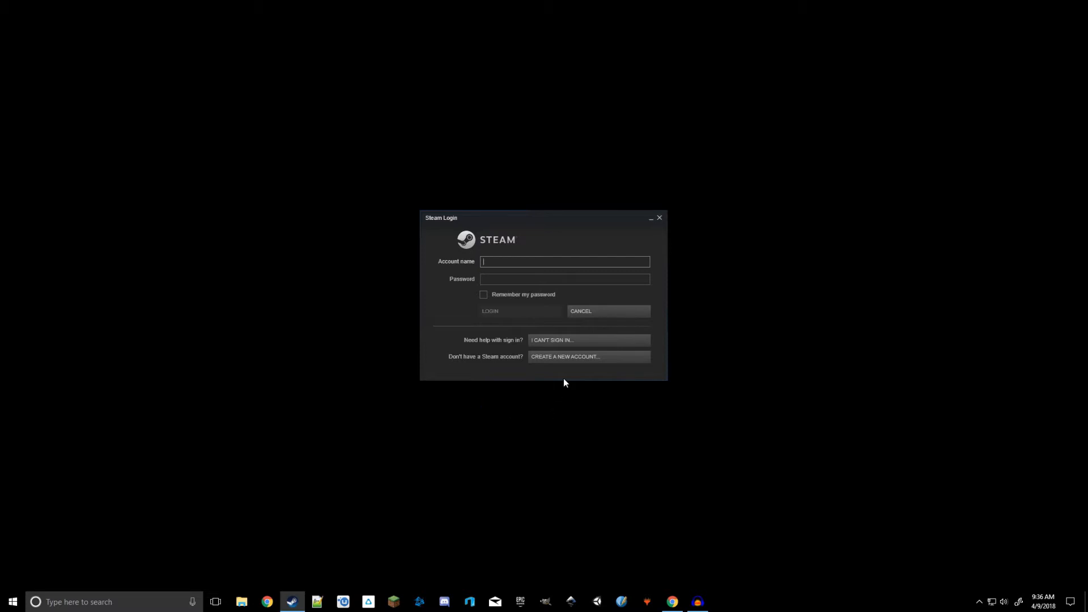
mouse_move(563, 365)
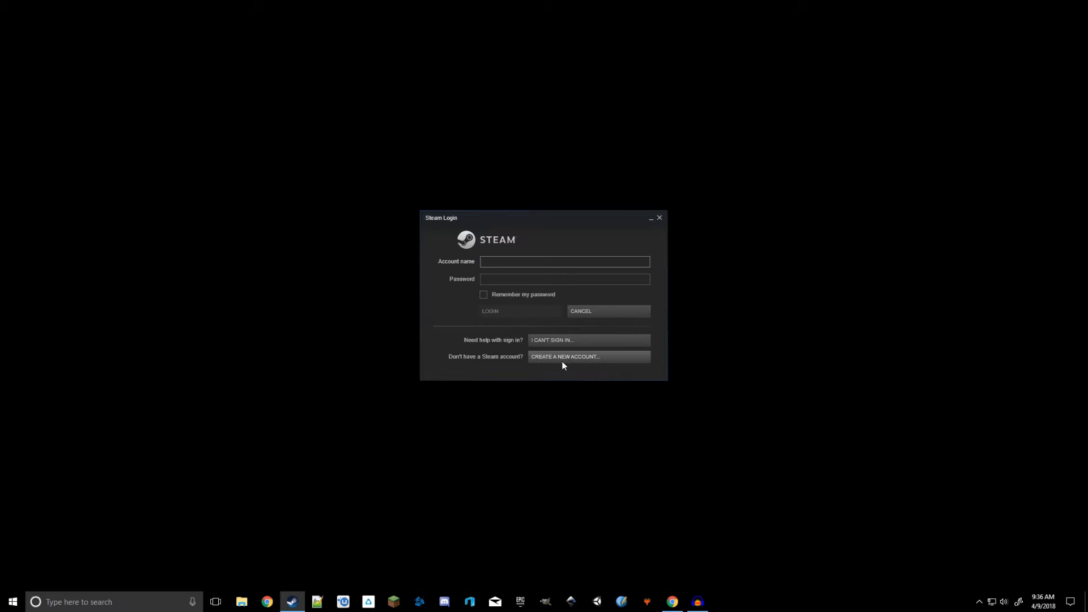
left_click(565, 357)
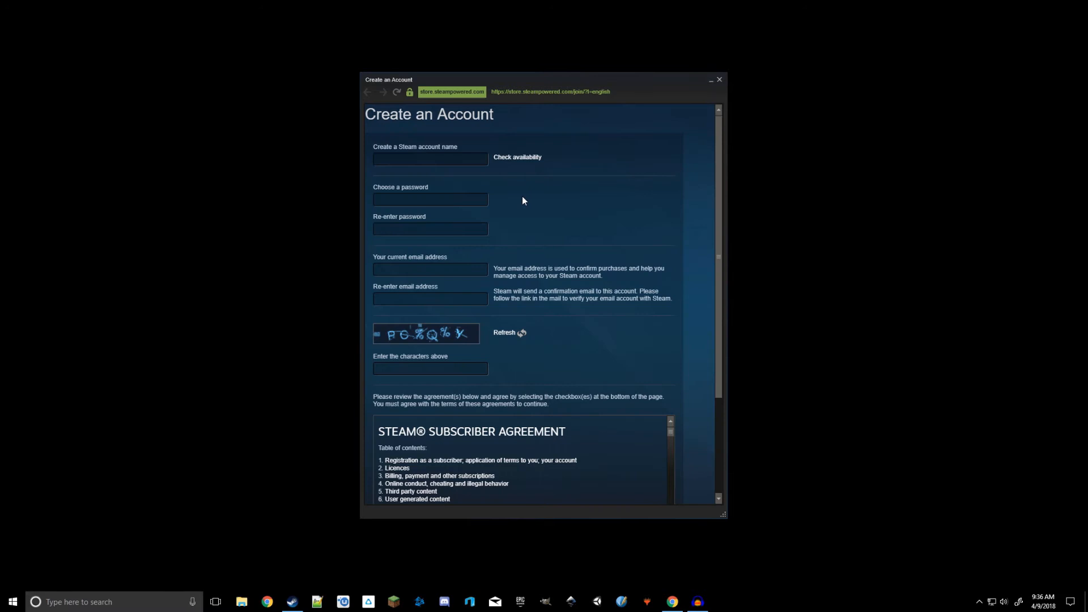
- Look over the Create an Account form, then close it unfilled
left_click(429, 158)
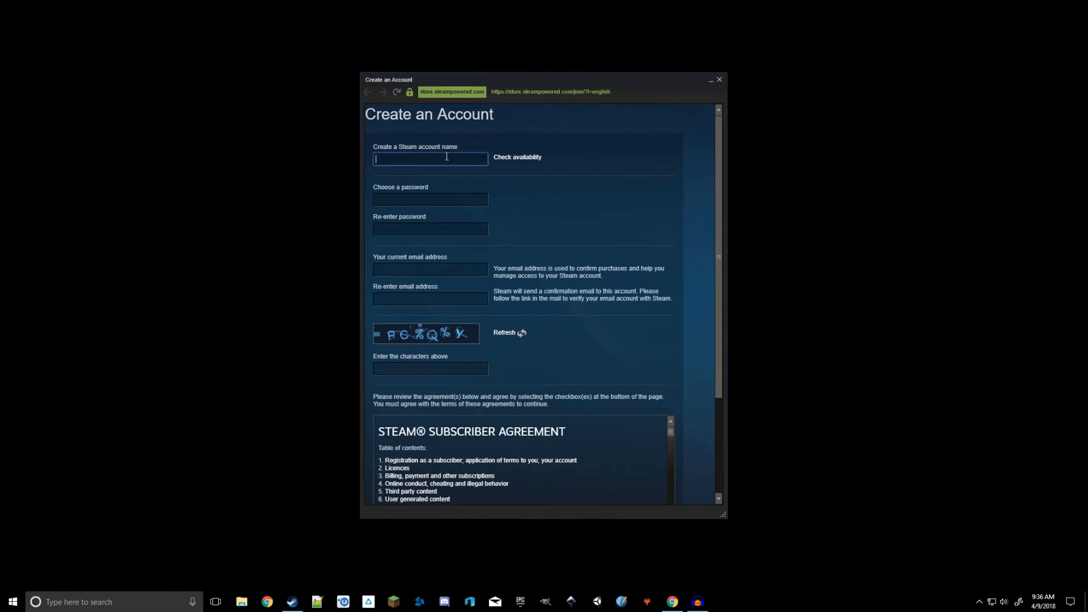
mouse_move(428, 270)
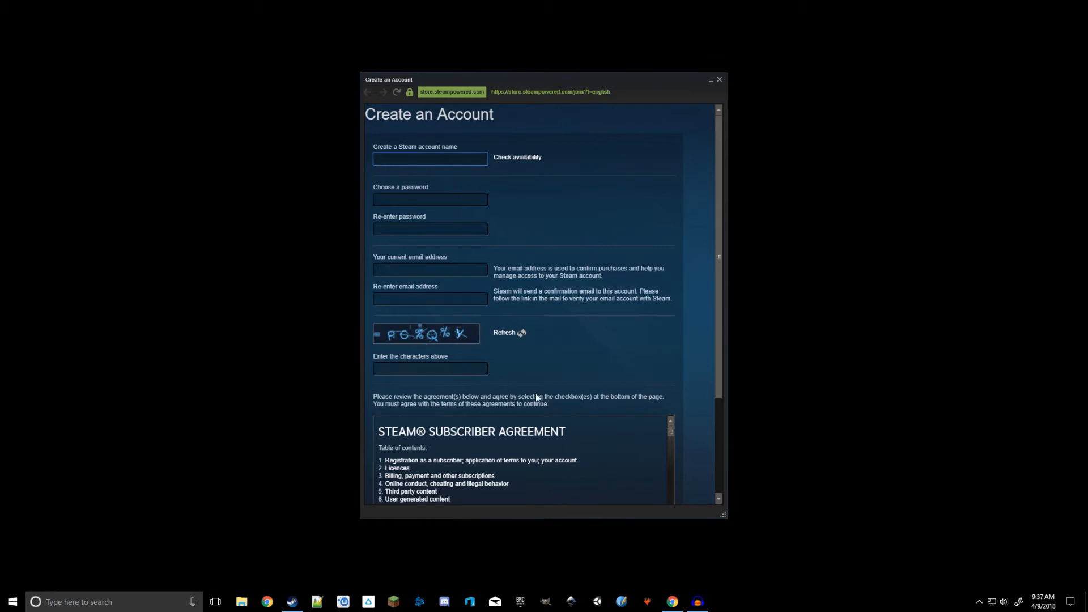
scroll("down", 3)
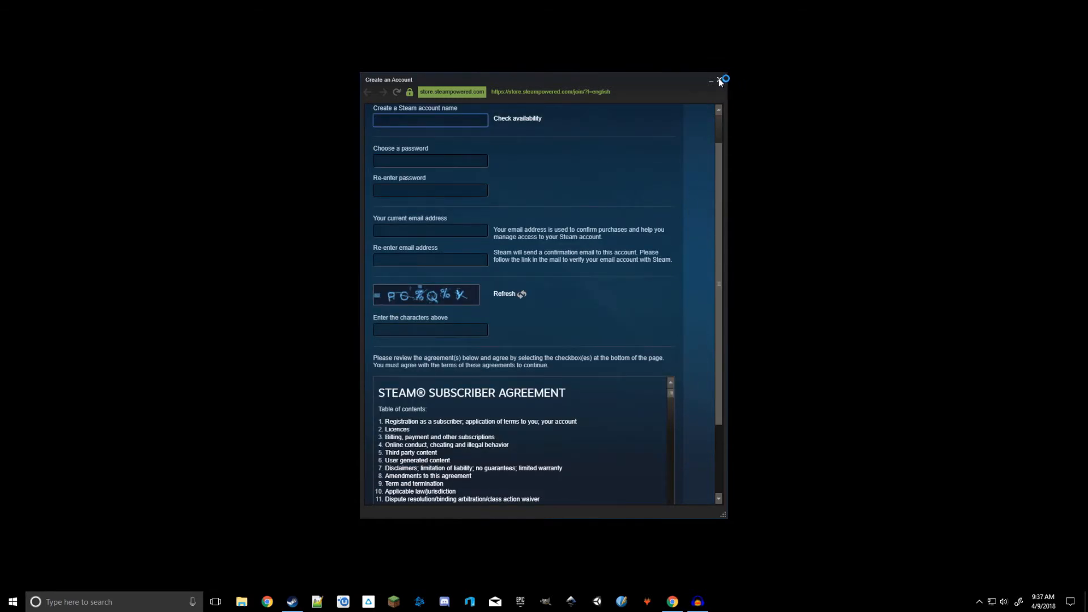
left_click(720, 80)
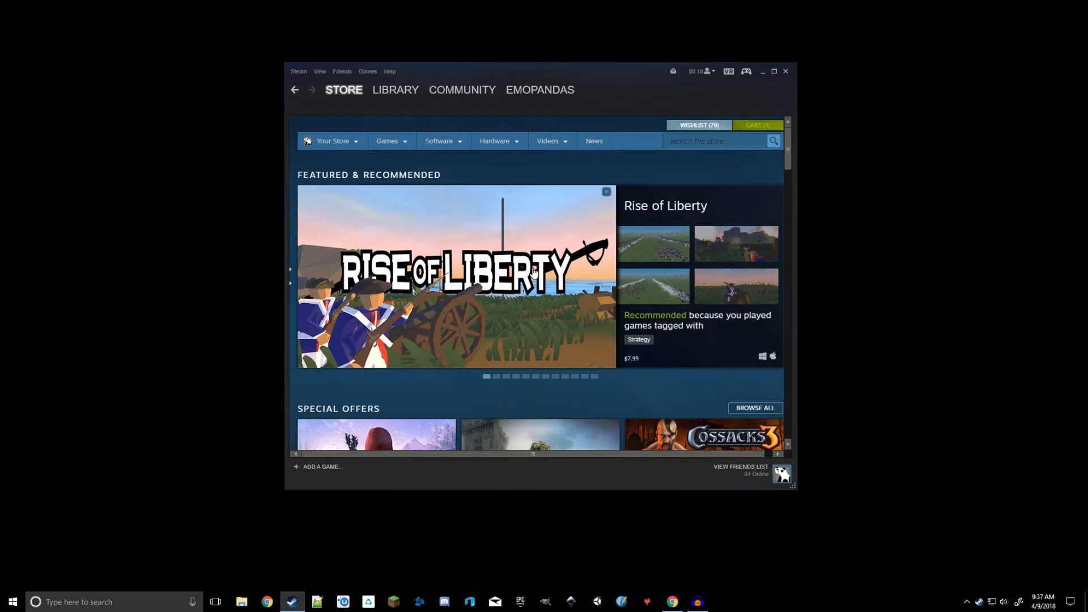
mouse_move(532, 273)
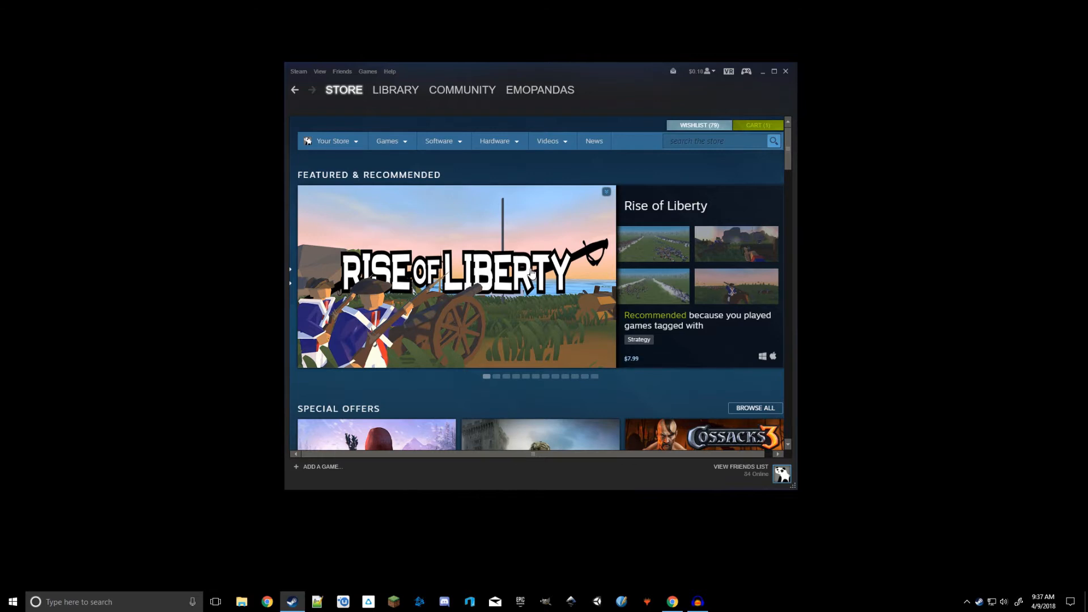
mouse_move(582, 255)
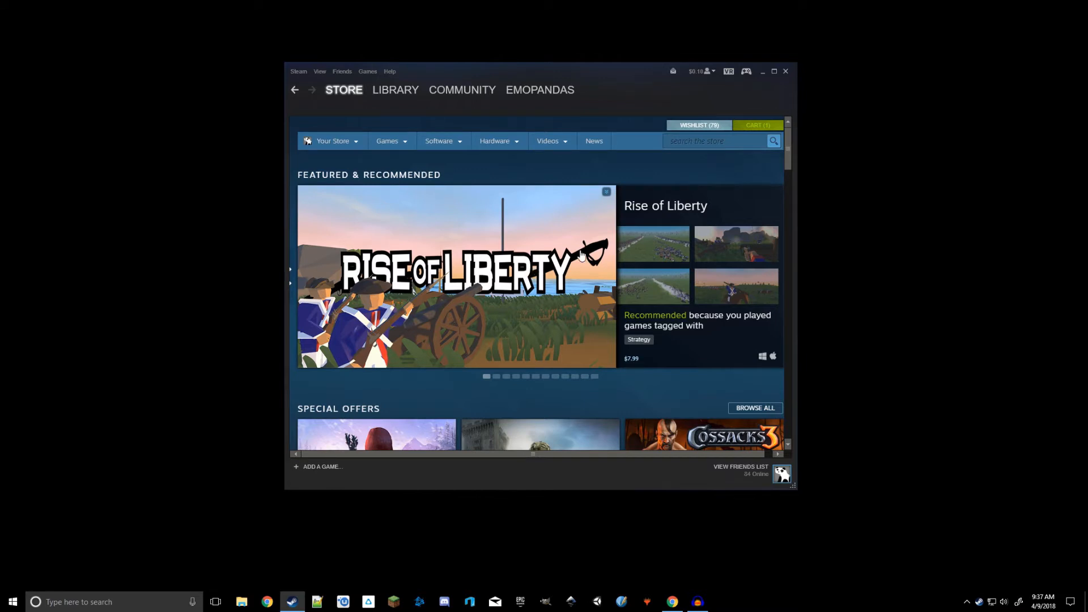
- Search the Steam store for 'ta' to find Tabletop Simulator
left_click(715, 141)
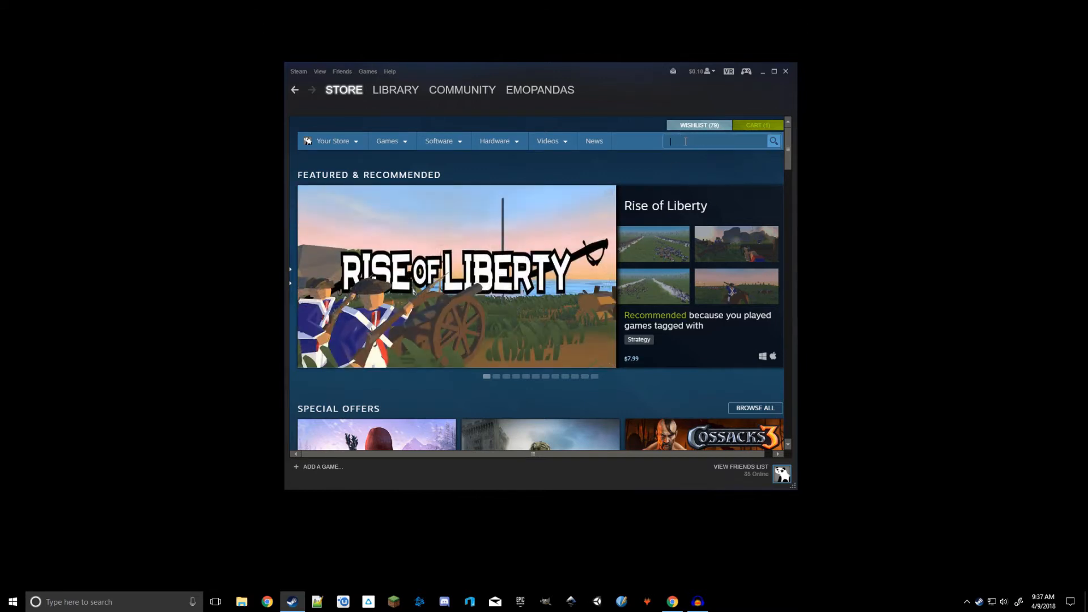
type("ta")
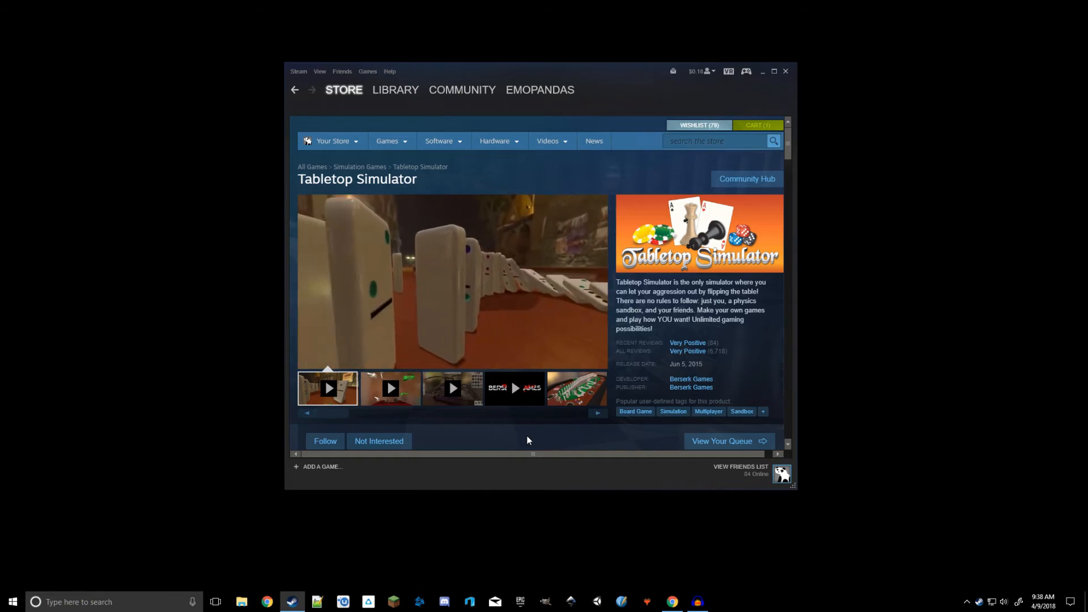
- Scroll the Tabletop Simulator store page to confirm it is In Cart, then back to the top
scroll("down", 3)
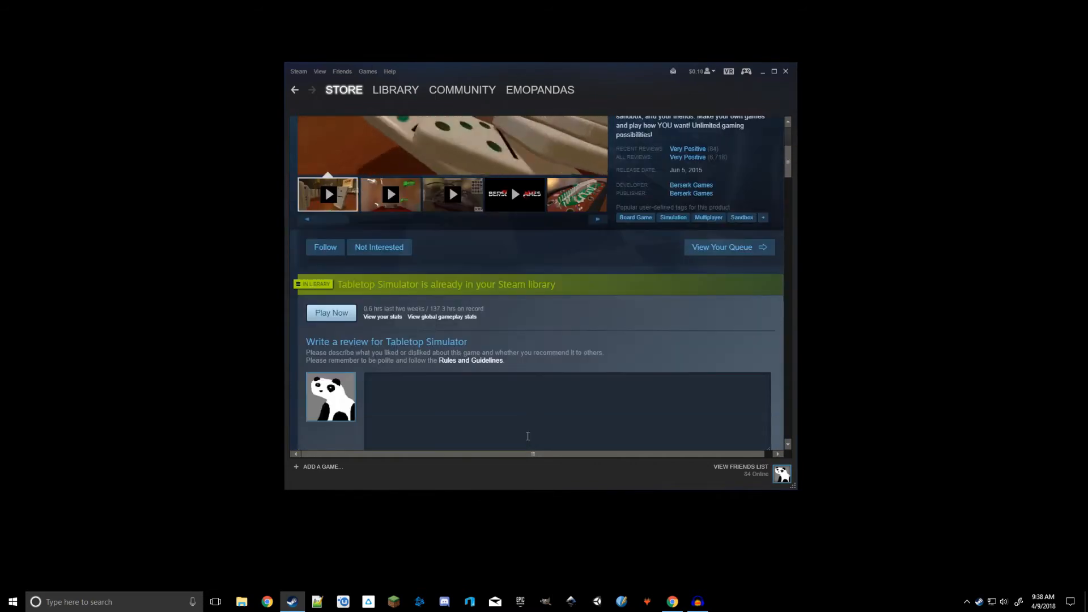
scroll("down", 3)
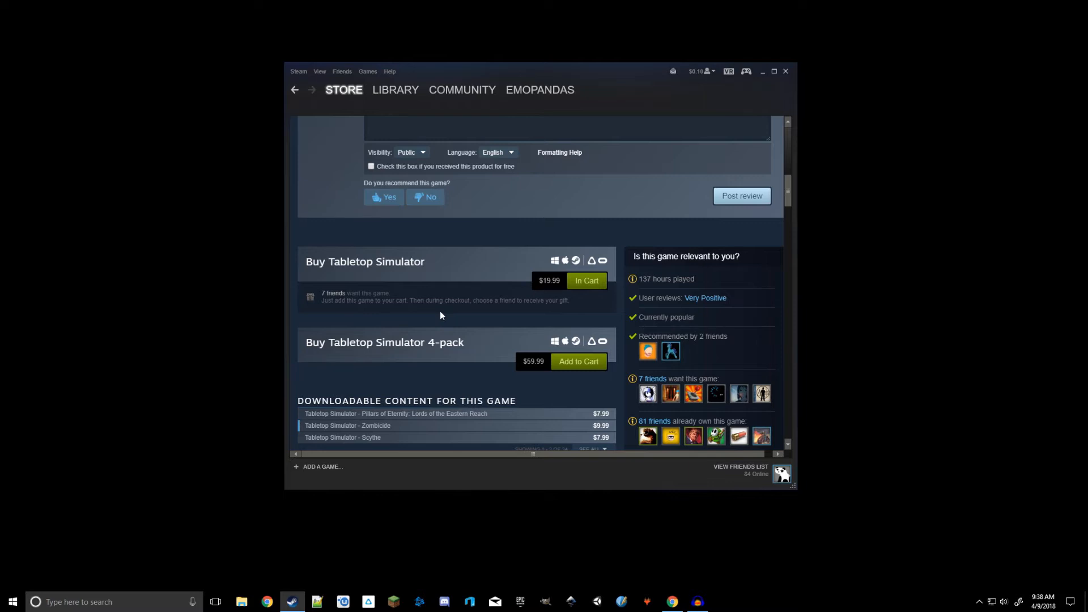
mouse_move(450, 310)
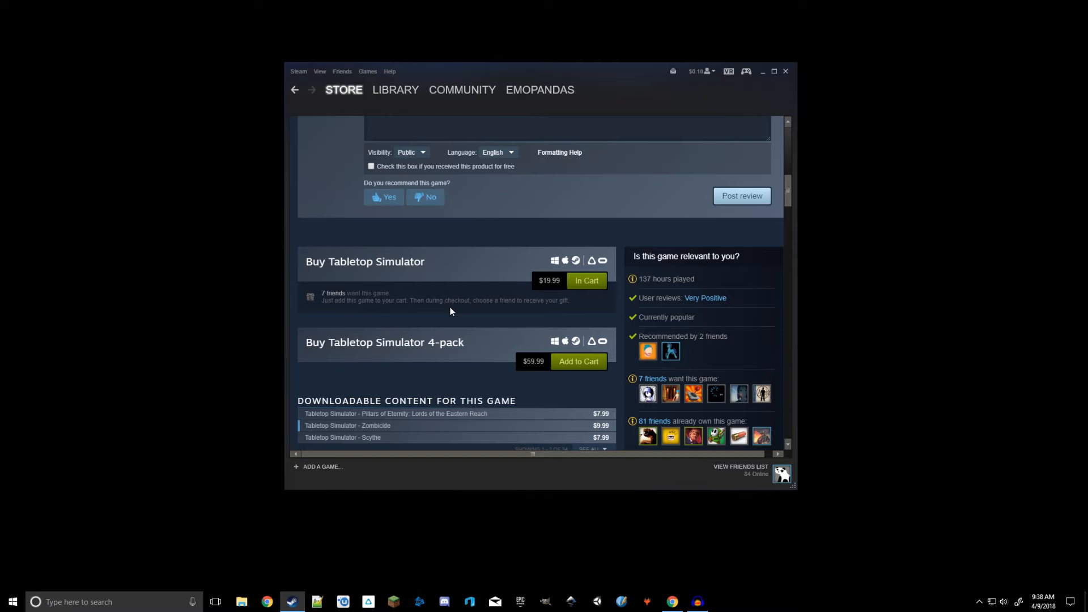
mouse_move(588, 281)
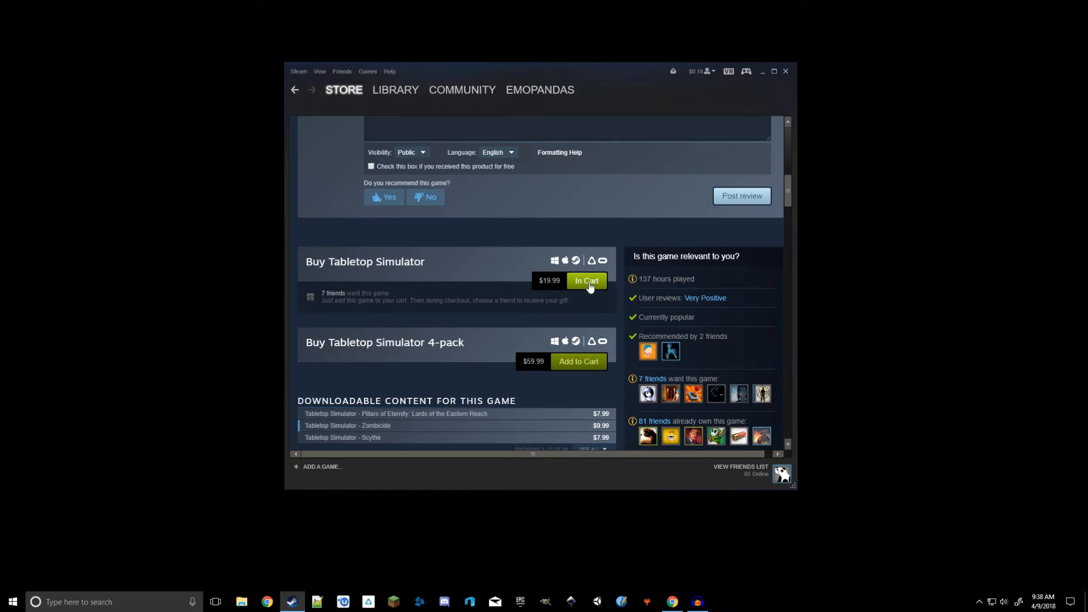
scroll("up", 3)
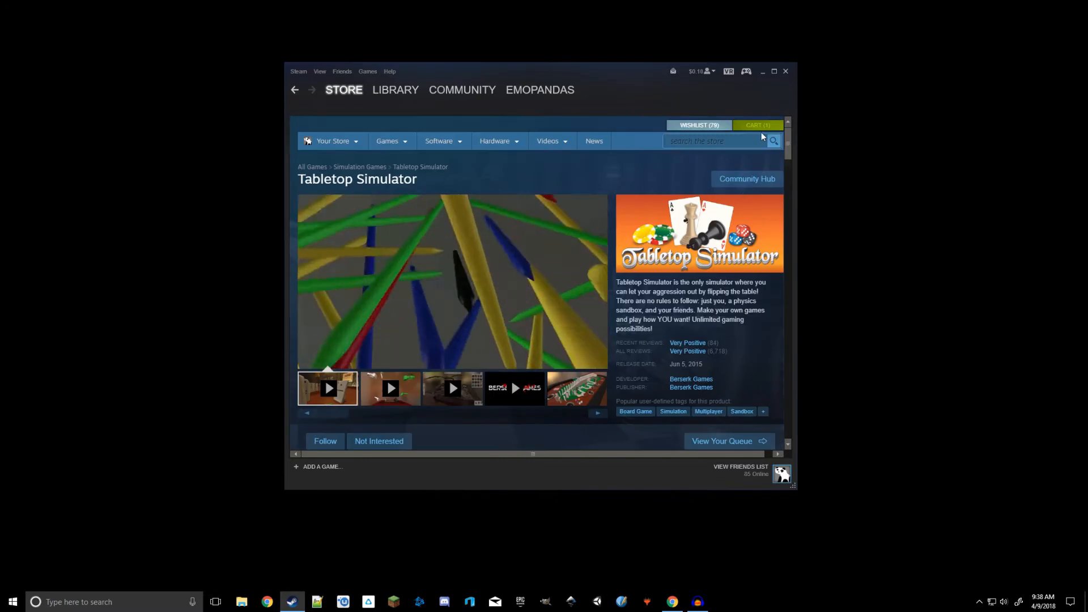
- In the cart, try Purchase for myself, which is disabled because the account already owns the game
left_click(756, 125)
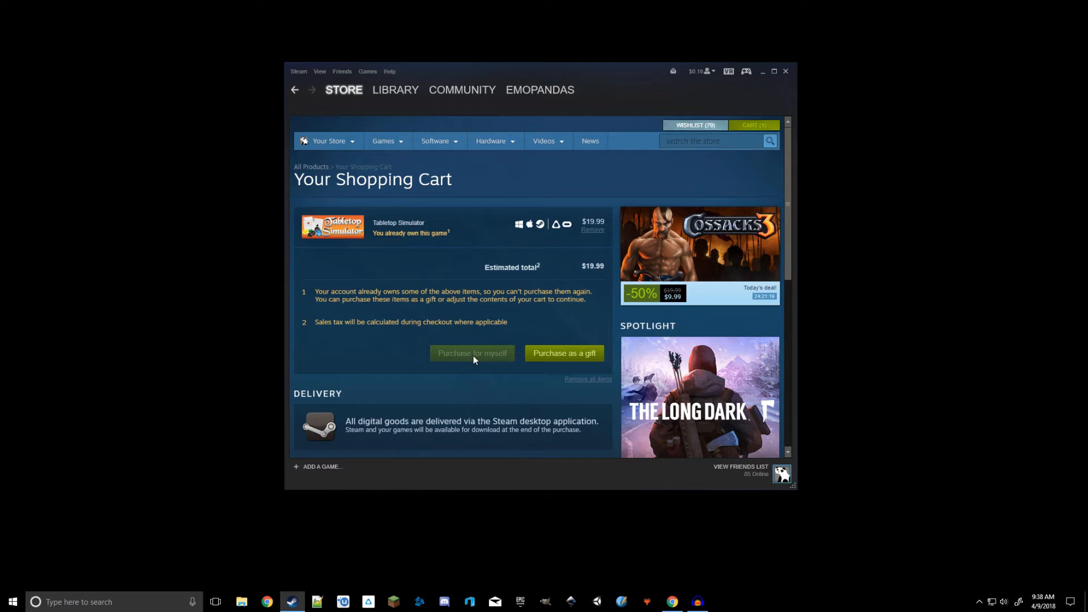
left_click(472, 354)
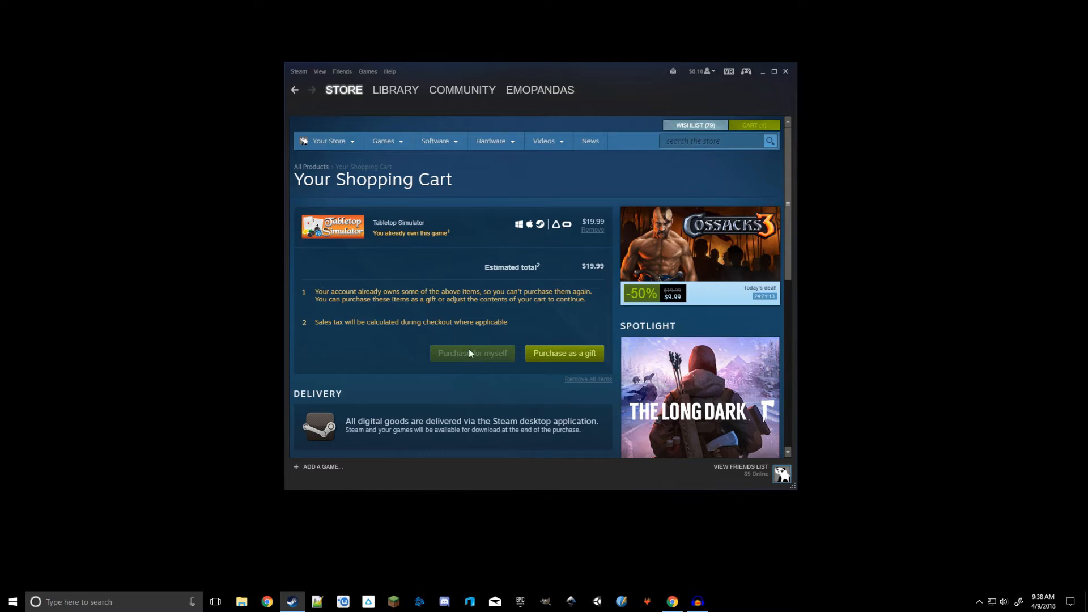
left_click(383, 140)
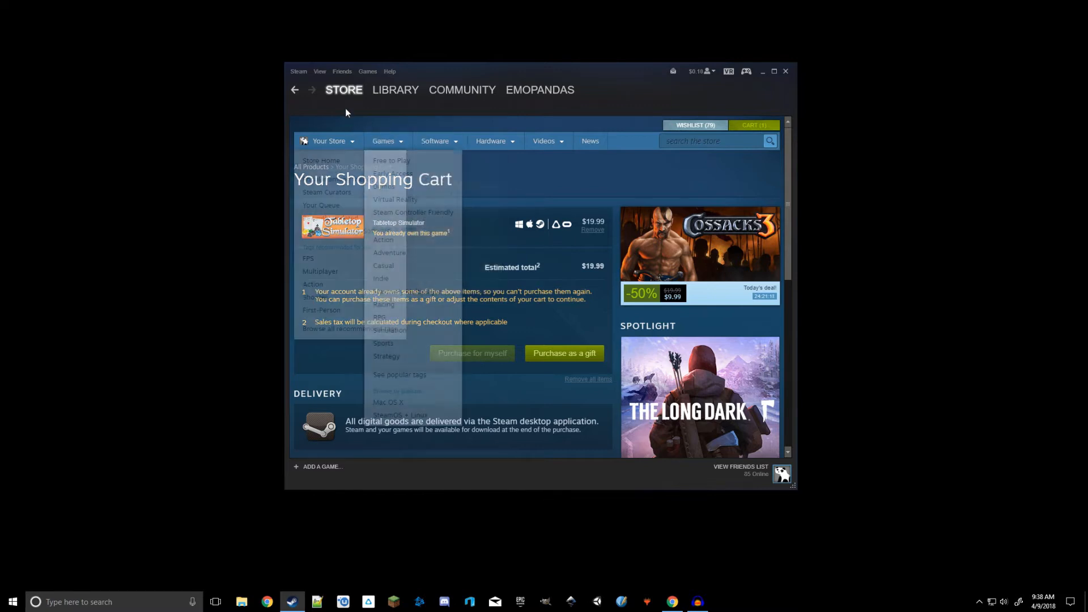
left_click(344, 90)
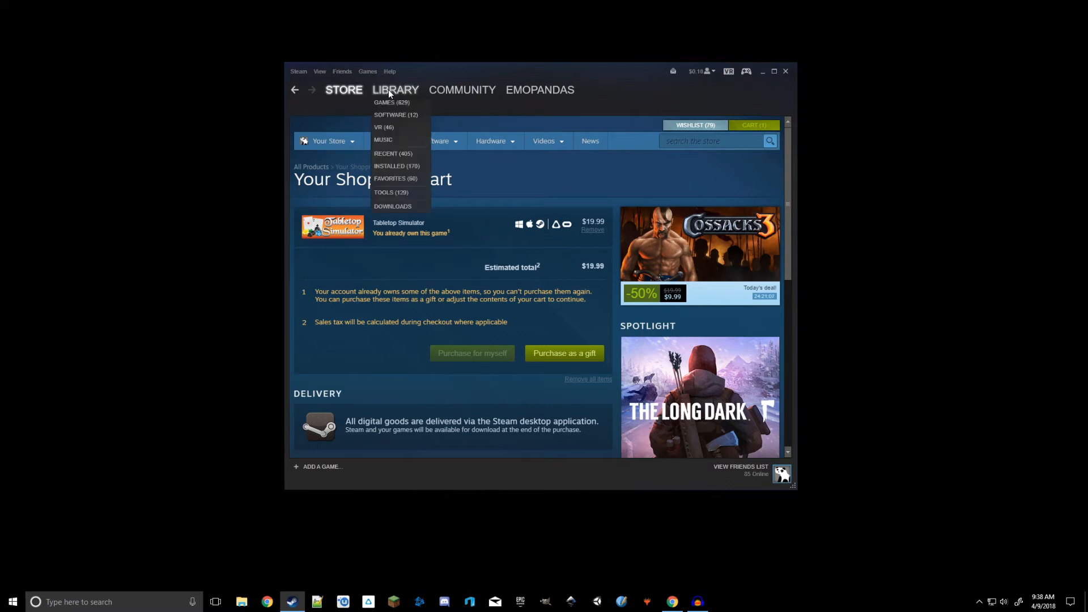
- Select Tabletop Simulator in the Steam library and hit PLAY to bring up its launch options
left_click(385, 102)
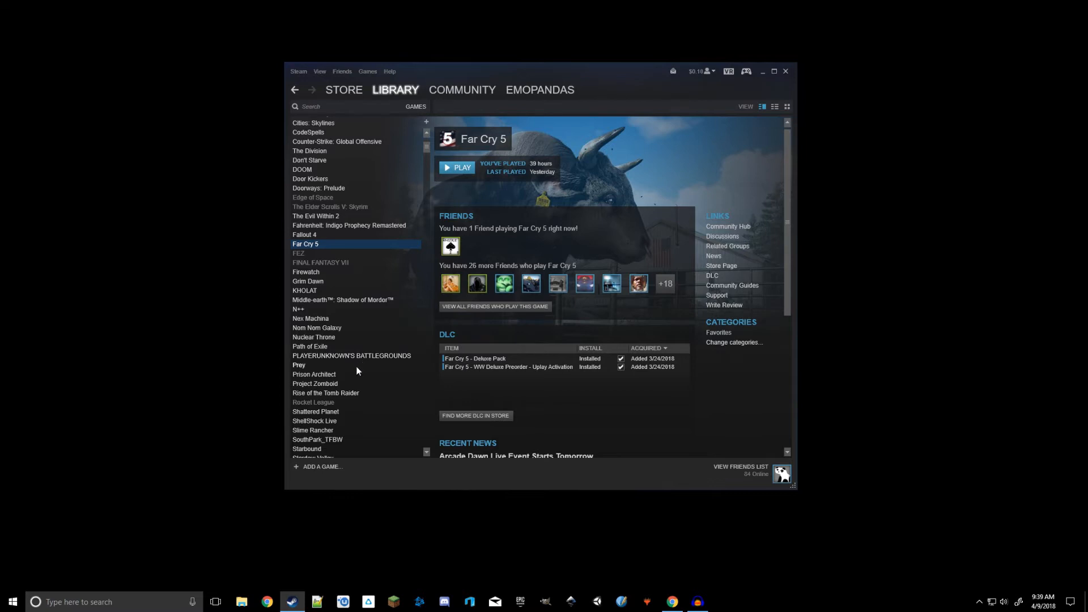
mouse_move(375, 379)
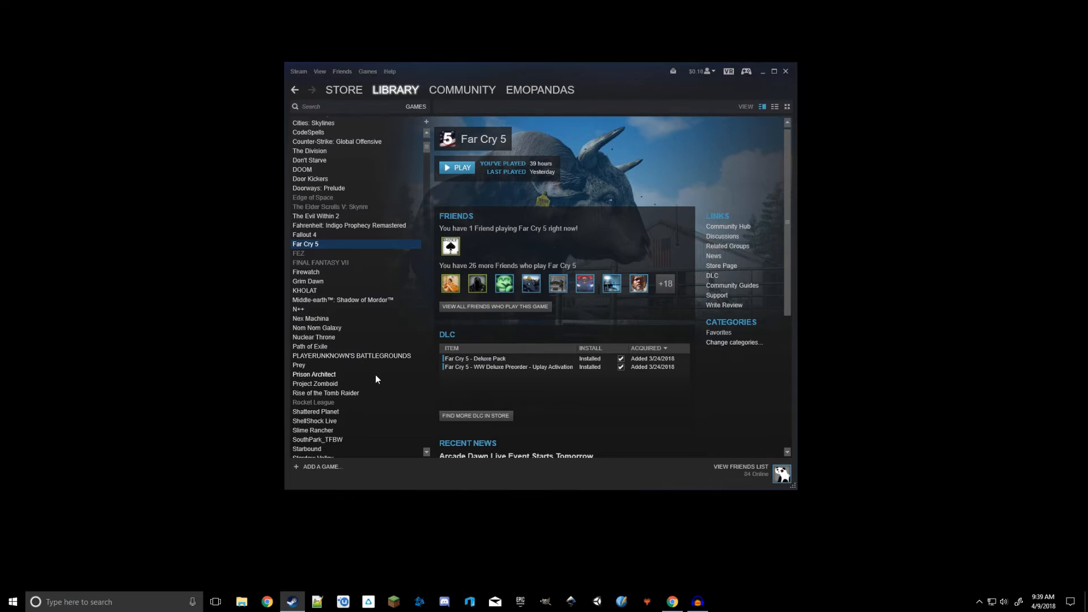
scroll("down", 3)
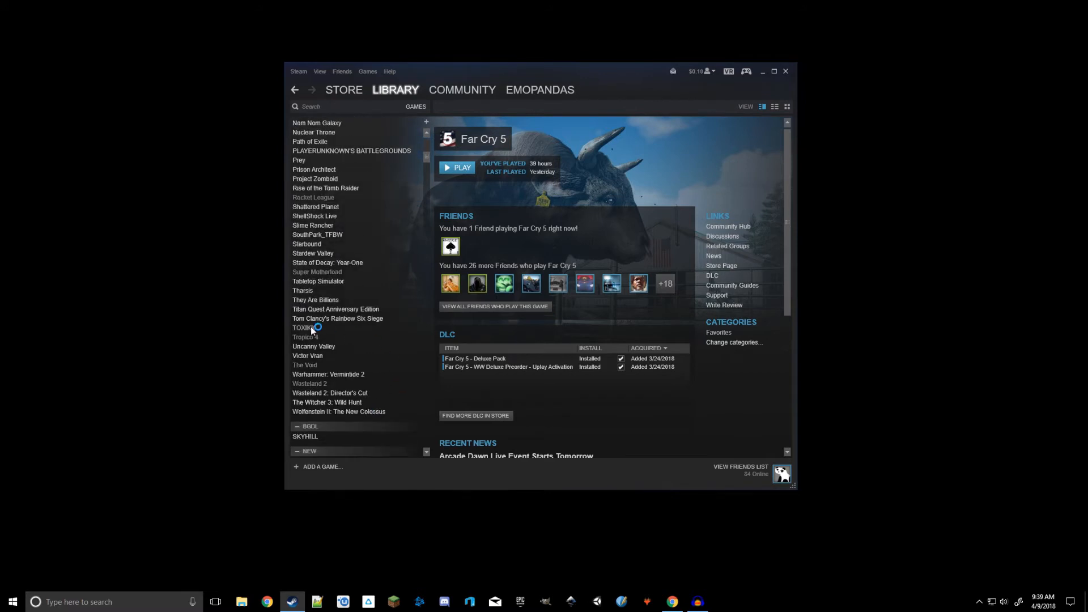
left_click(319, 282)
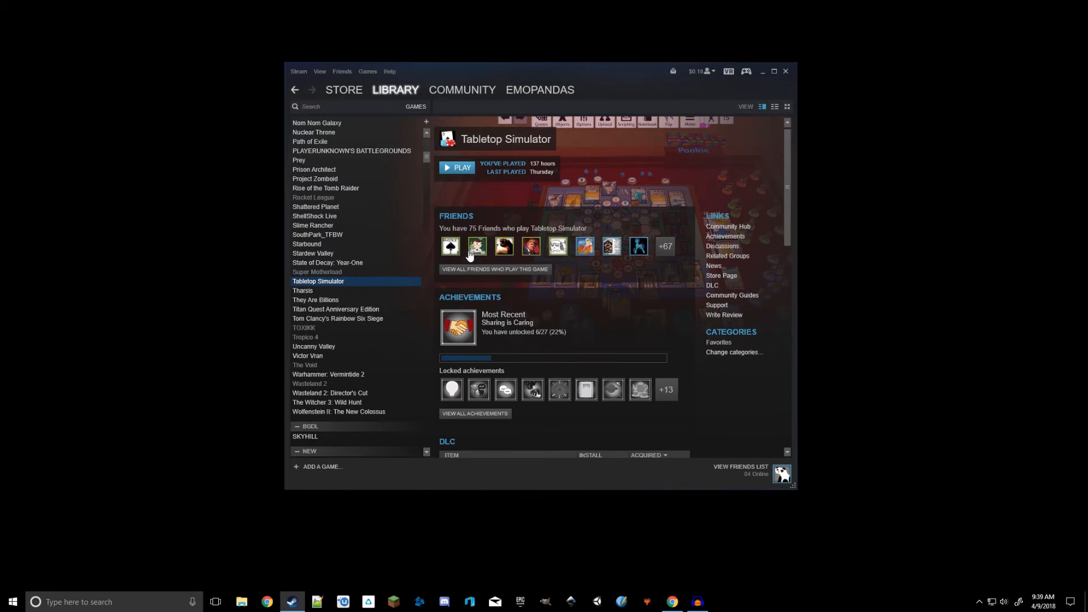
mouse_move(409, 248)
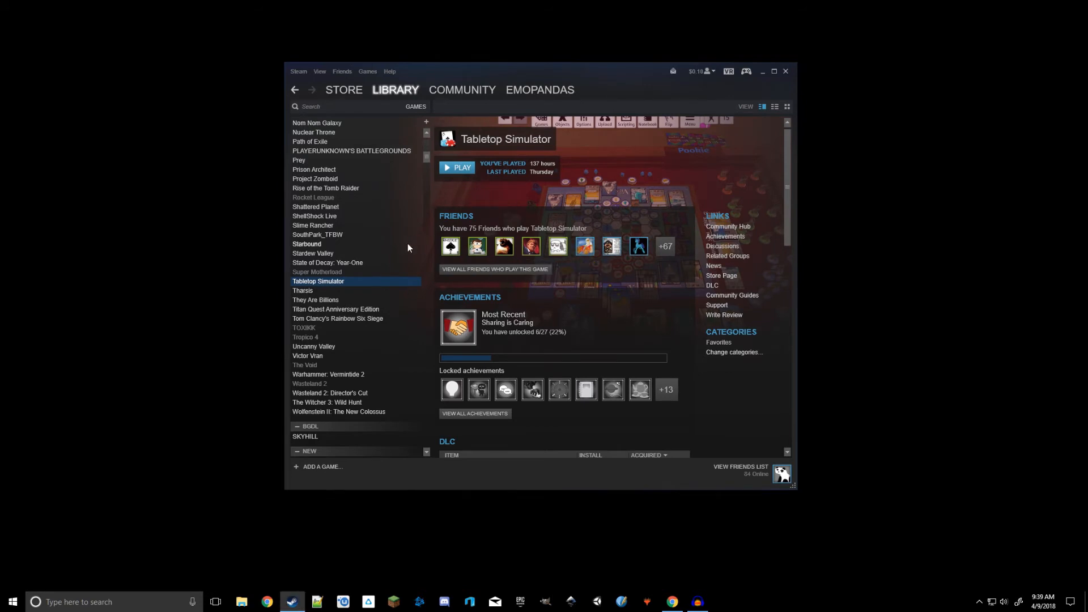
mouse_move(341, 258)
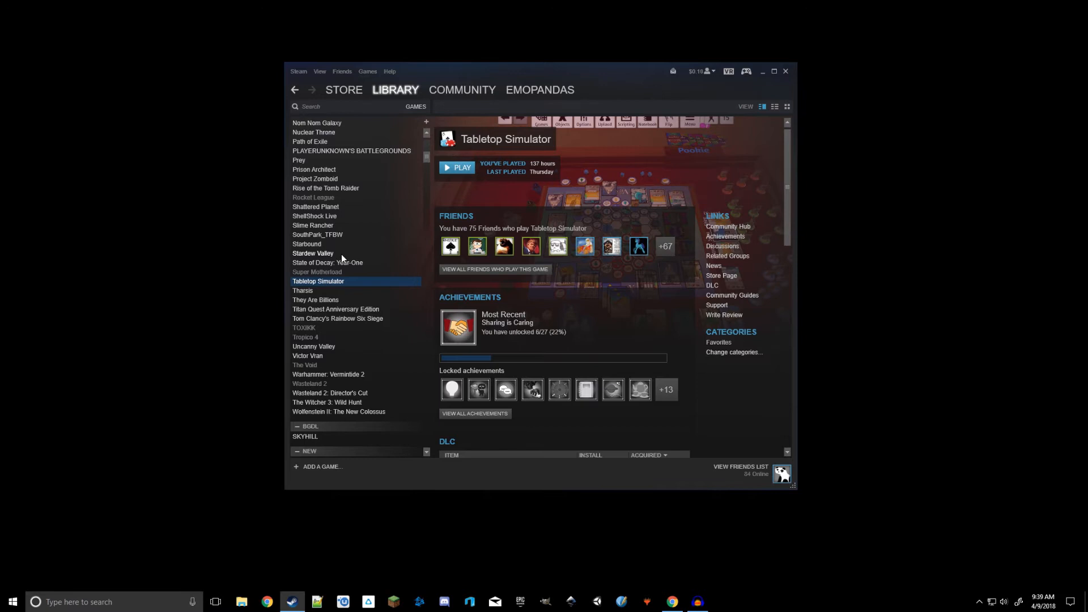
left_click(318, 271)
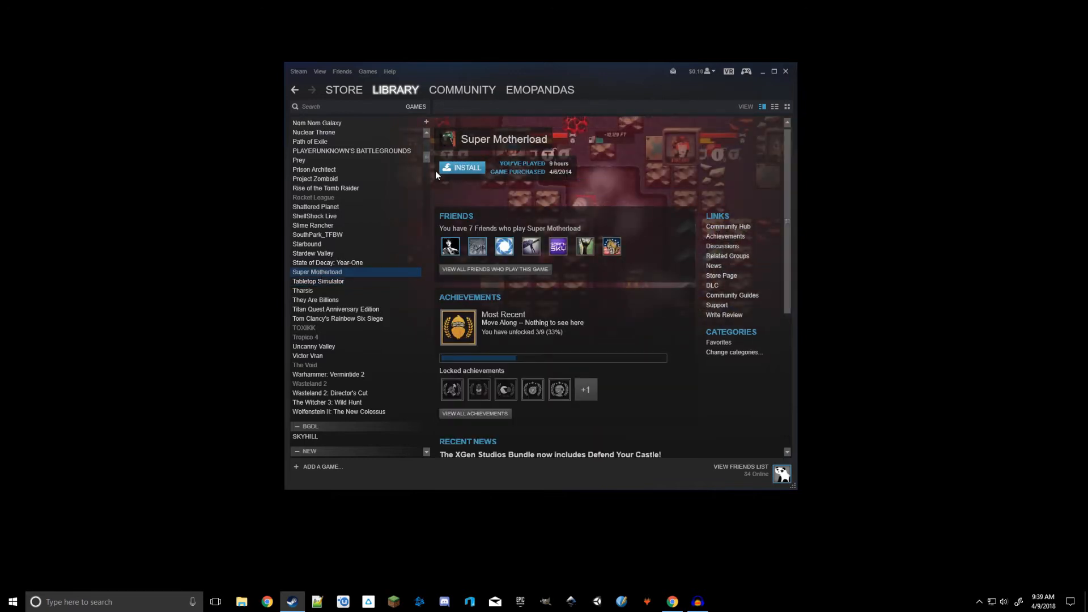
mouse_move(445, 186)
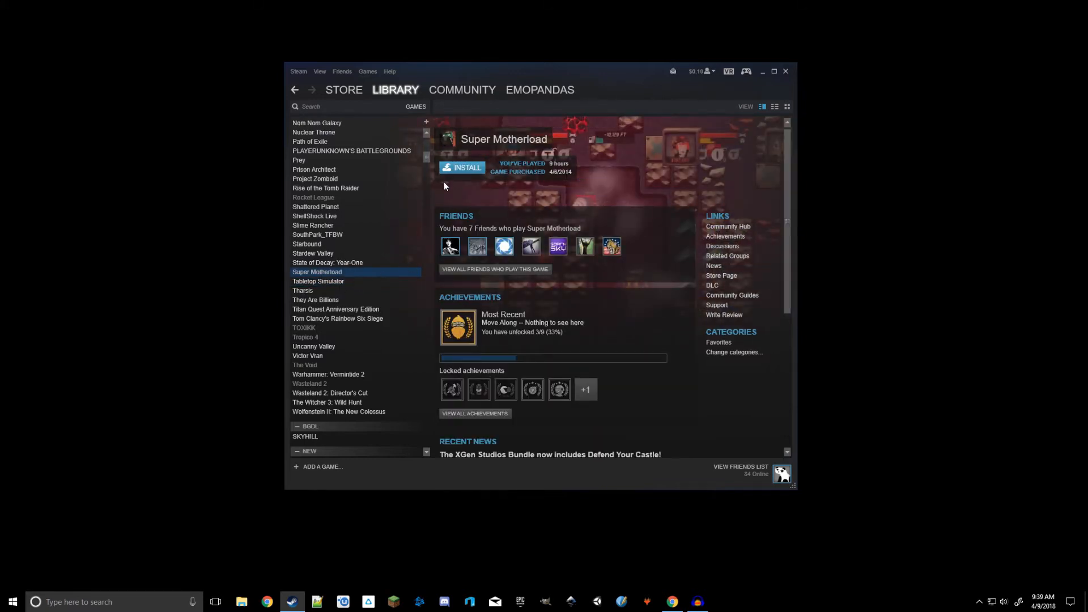
left_click(319, 282)
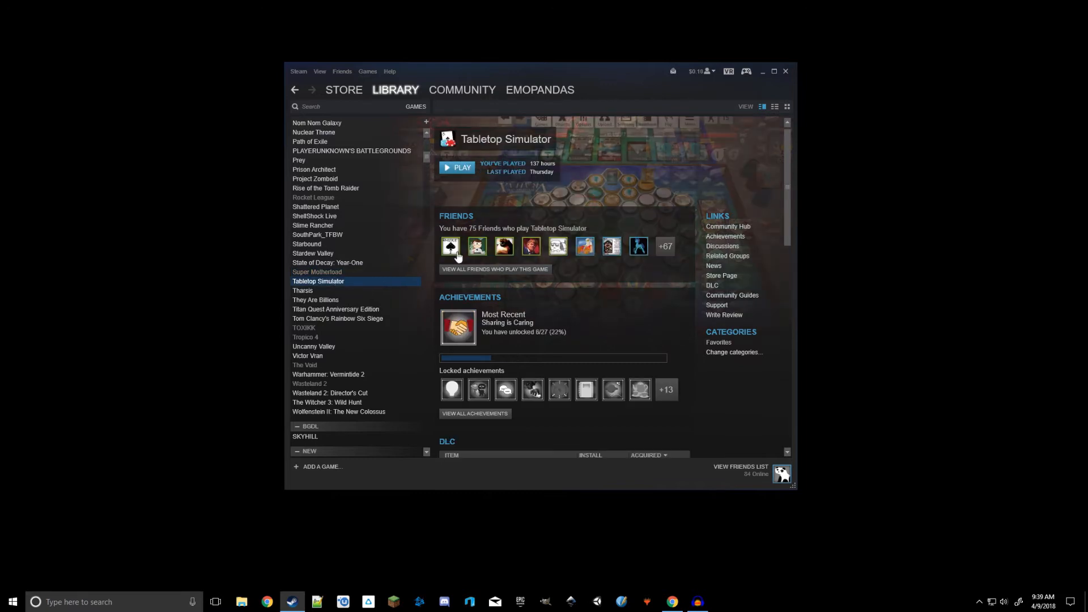
left_click(317, 271)
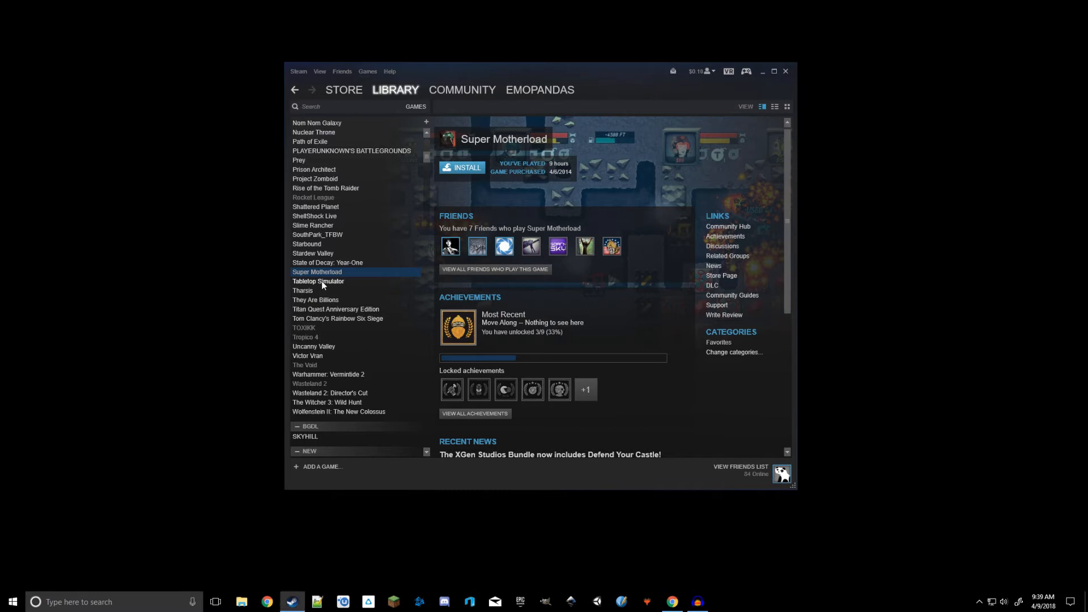
left_click(318, 281)
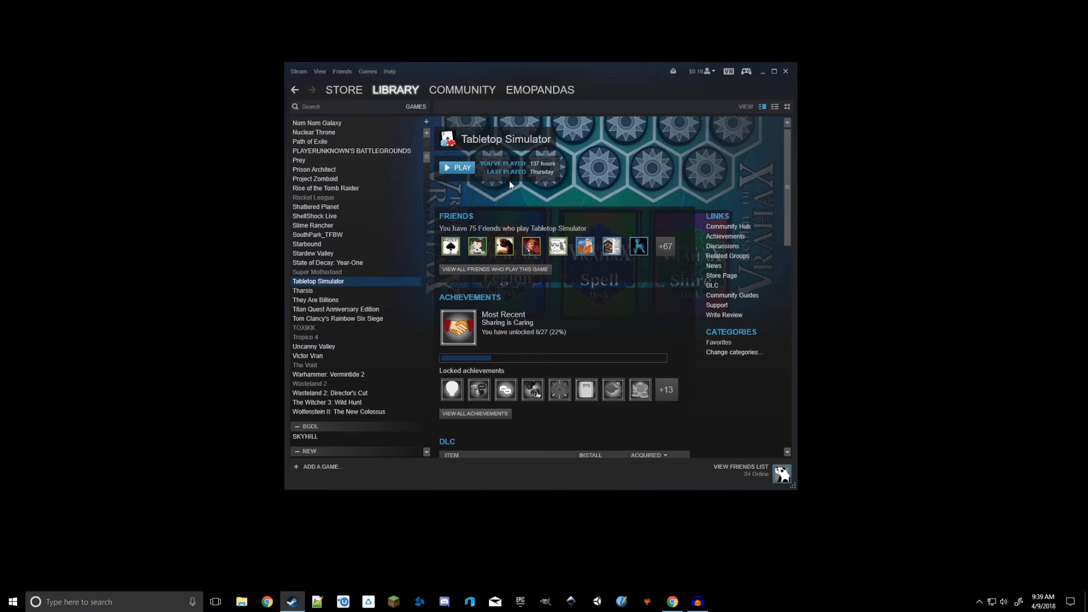
left_click(460, 168)
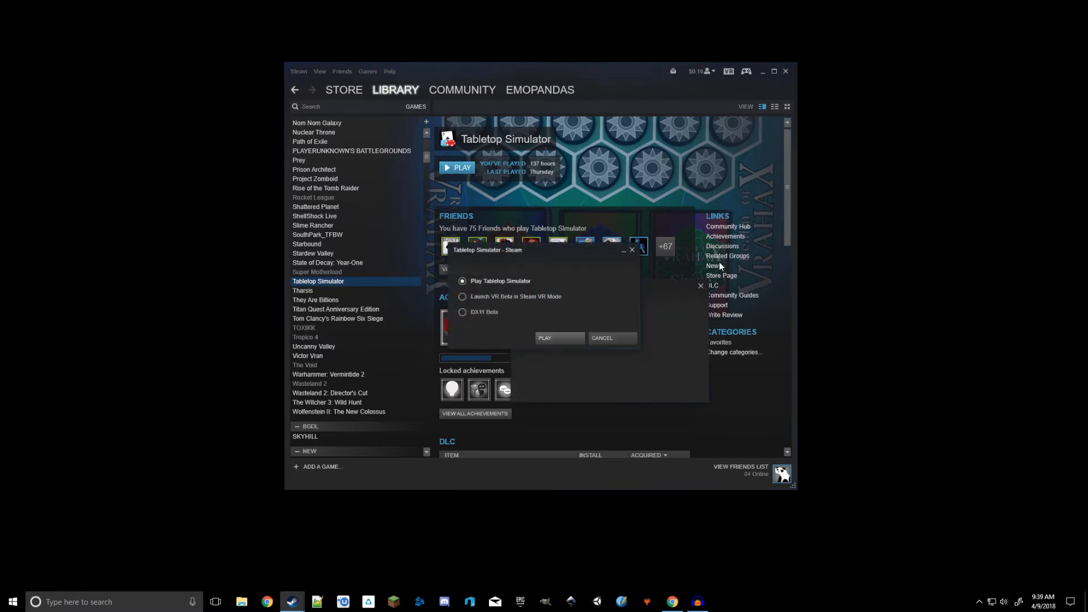
mouse_move(506, 304)
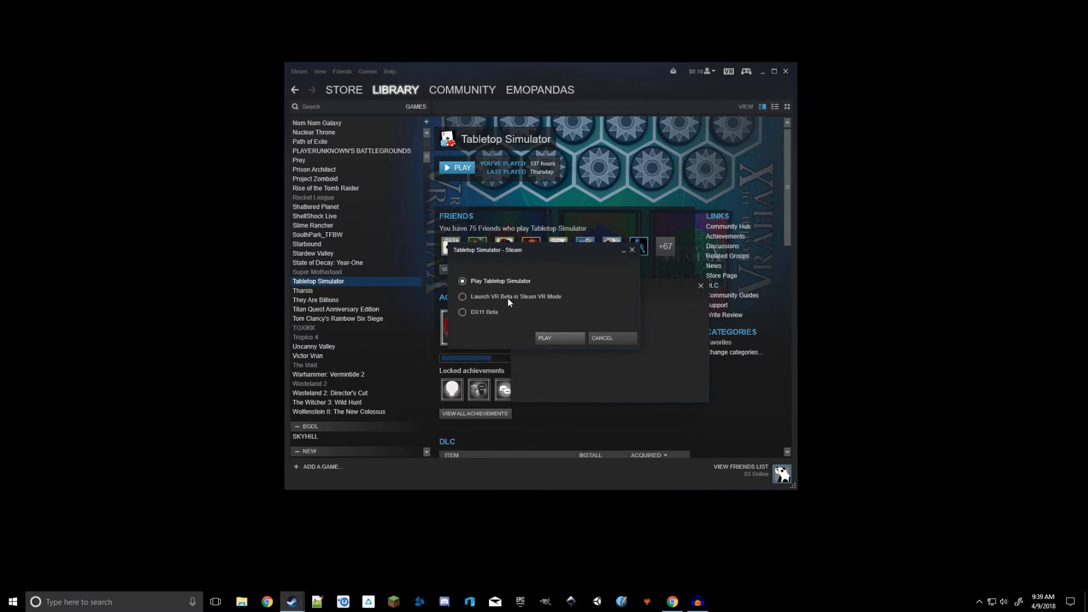
mouse_move(486, 321)
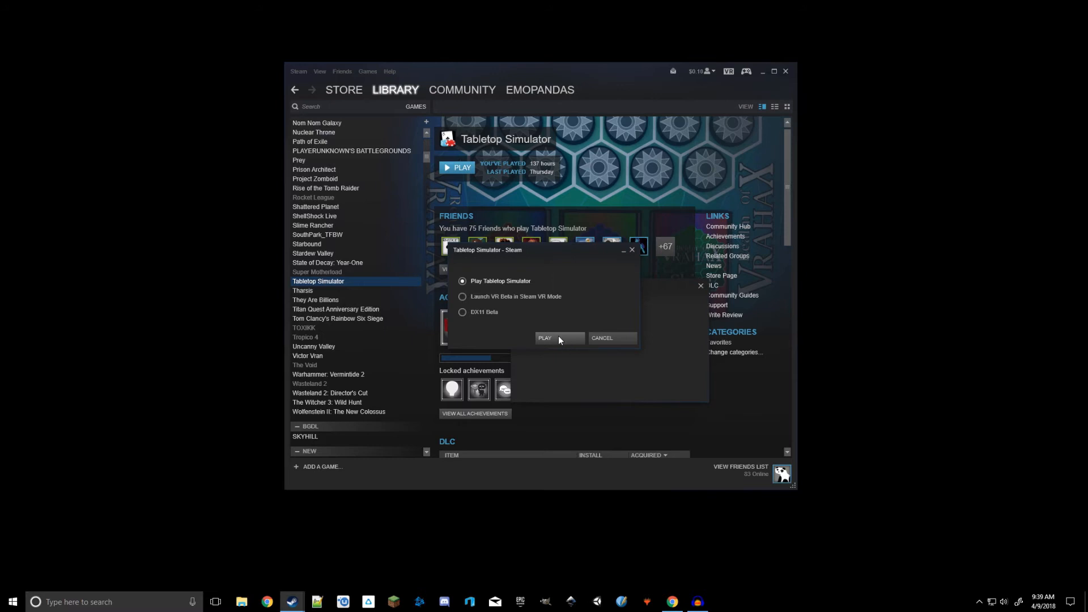
- Launch Tabletop Simulator in standard mode, not VR or DX11 beta
left_click(545, 338)
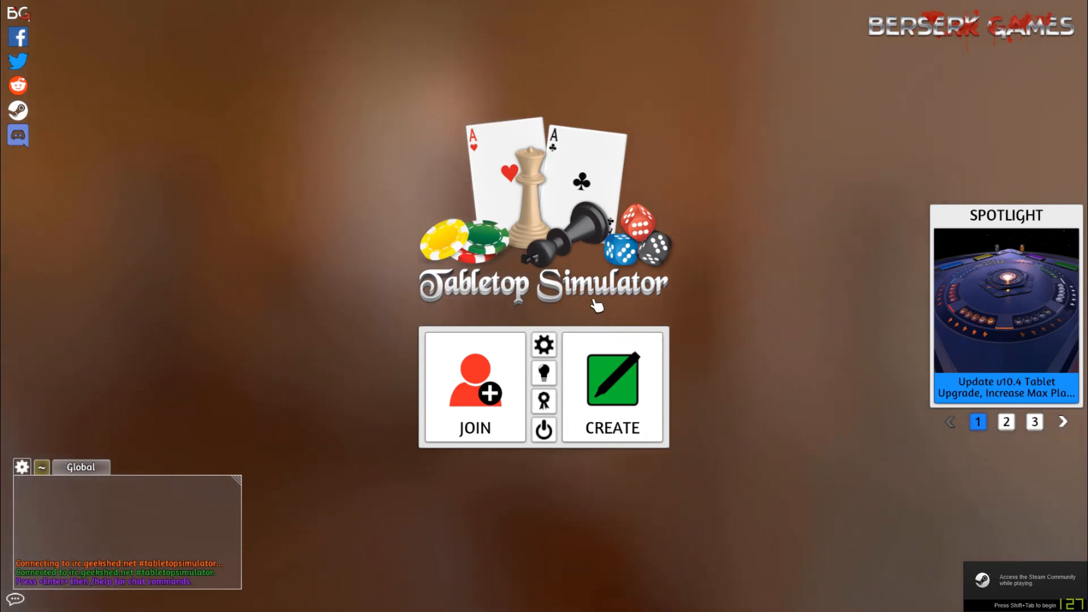
mouse_move(476, 375)
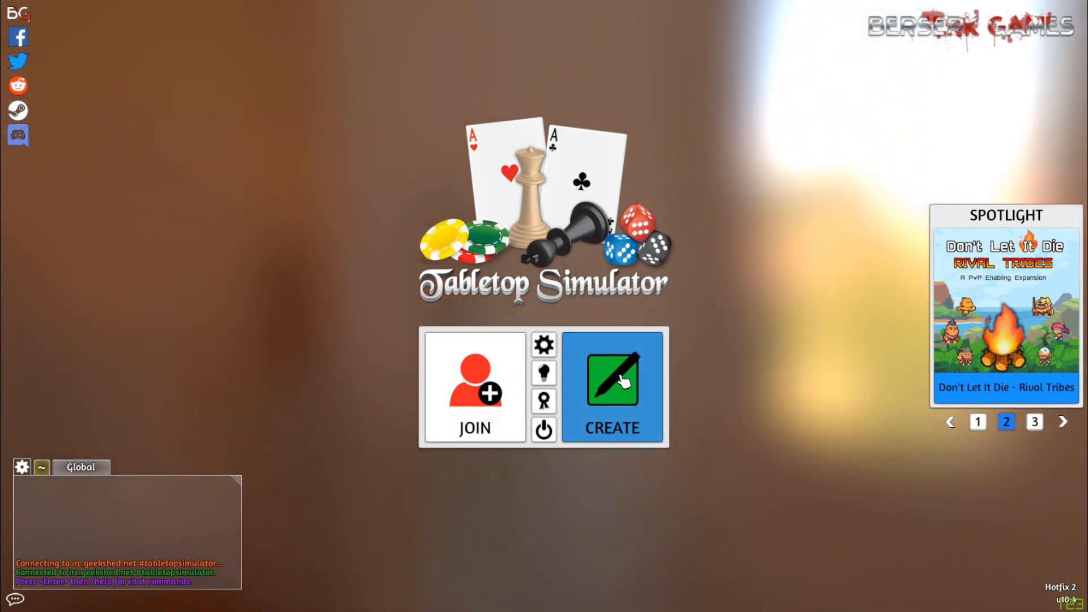
- From the Create menu, start a Singleplayer session to reach the Games list
left_click(611, 385)
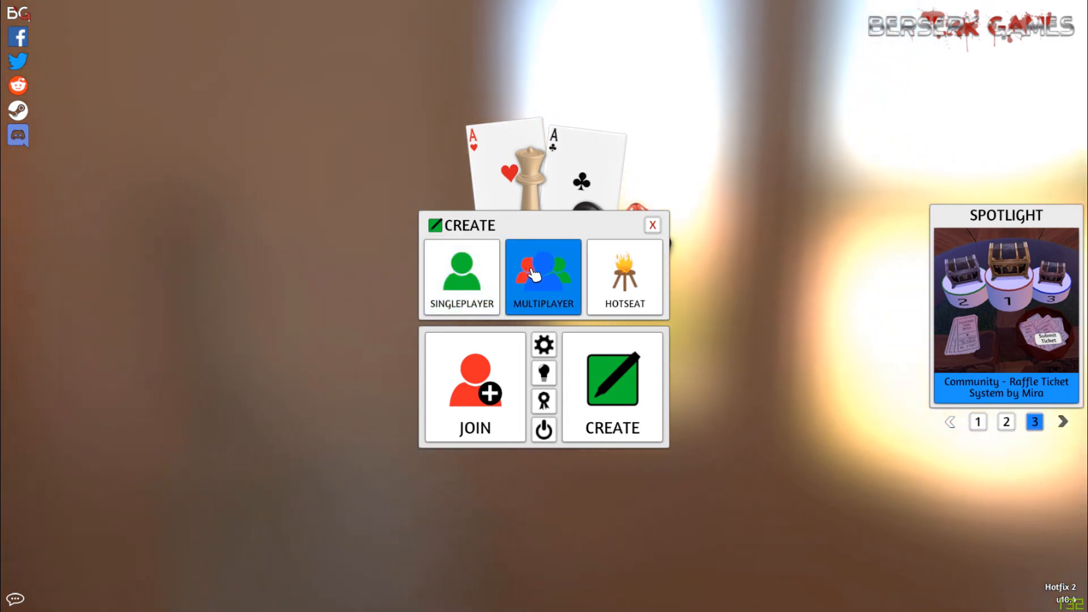
mouse_move(543, 278)
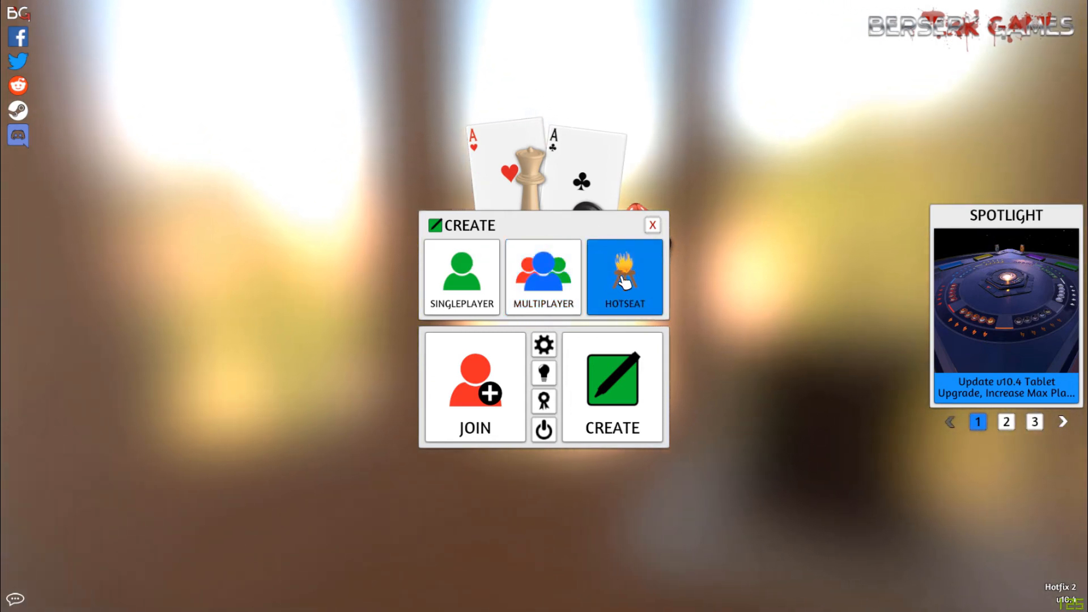
mouse_move(623, 277)
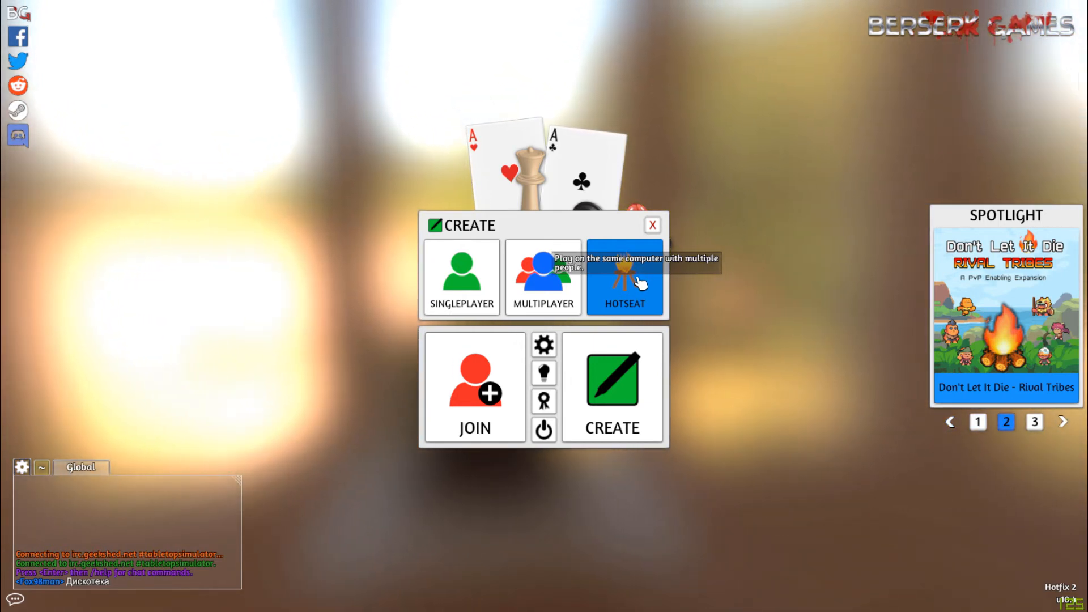
left_click(1034, 421)
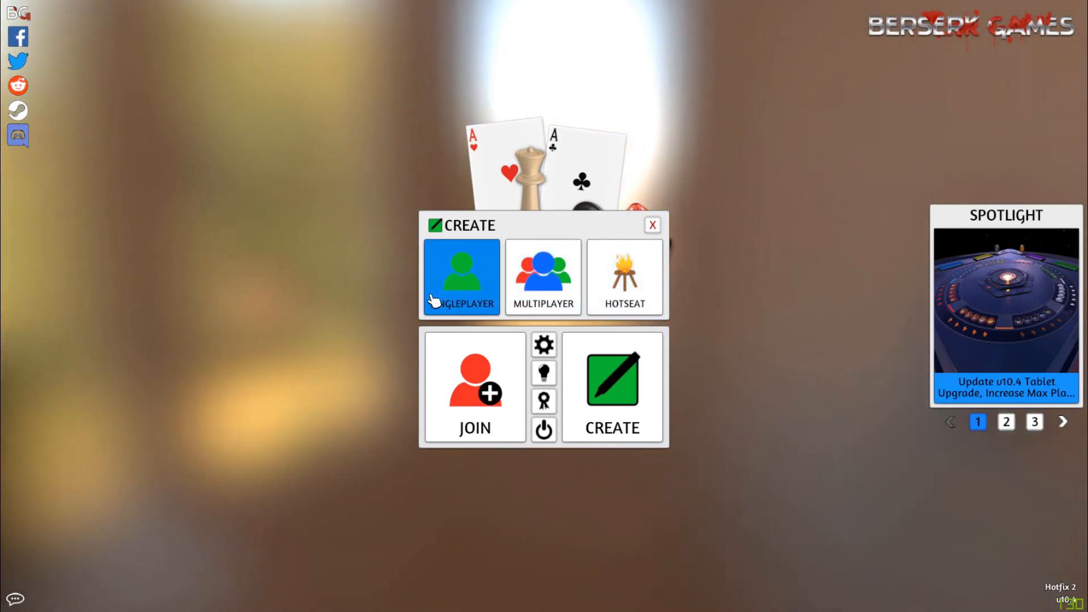
mouse_move(462, 288)
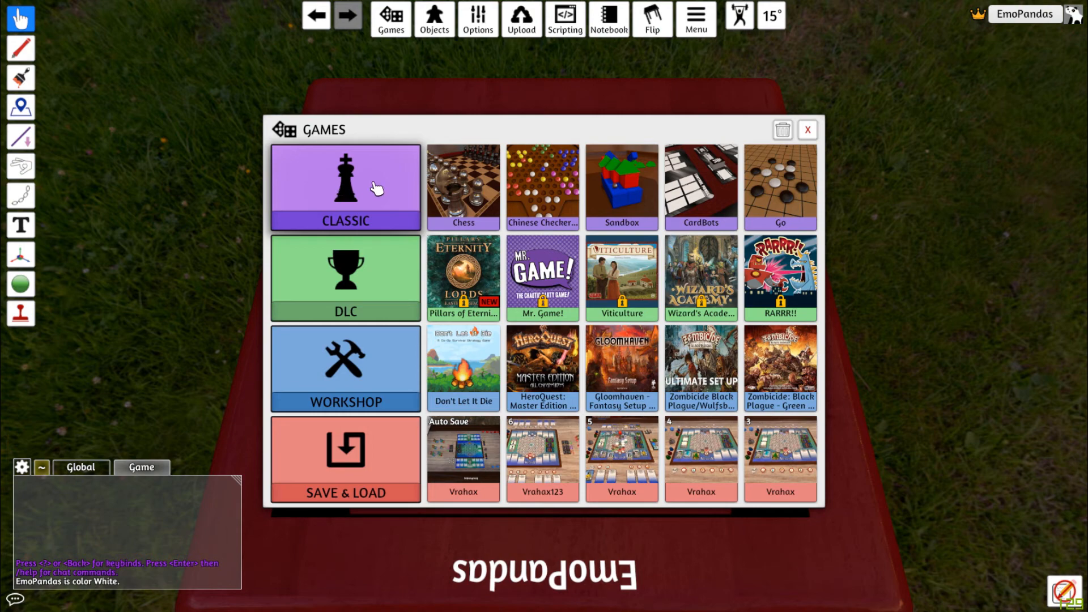
- Load Checkers from the Classic collection, then return to the Games list
left_click(345, 187)
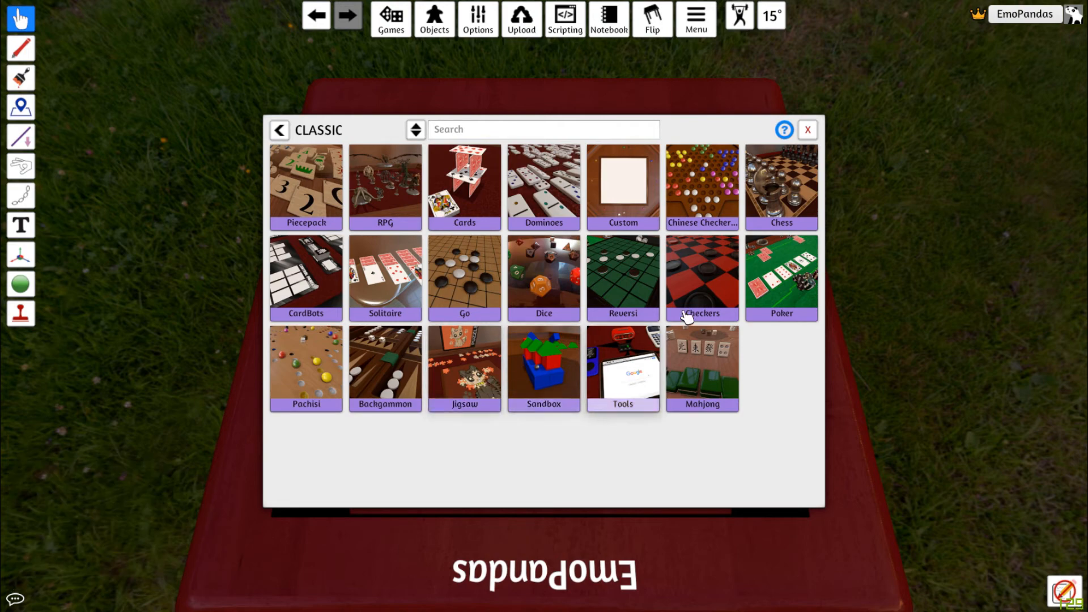
left_click(701, 277)
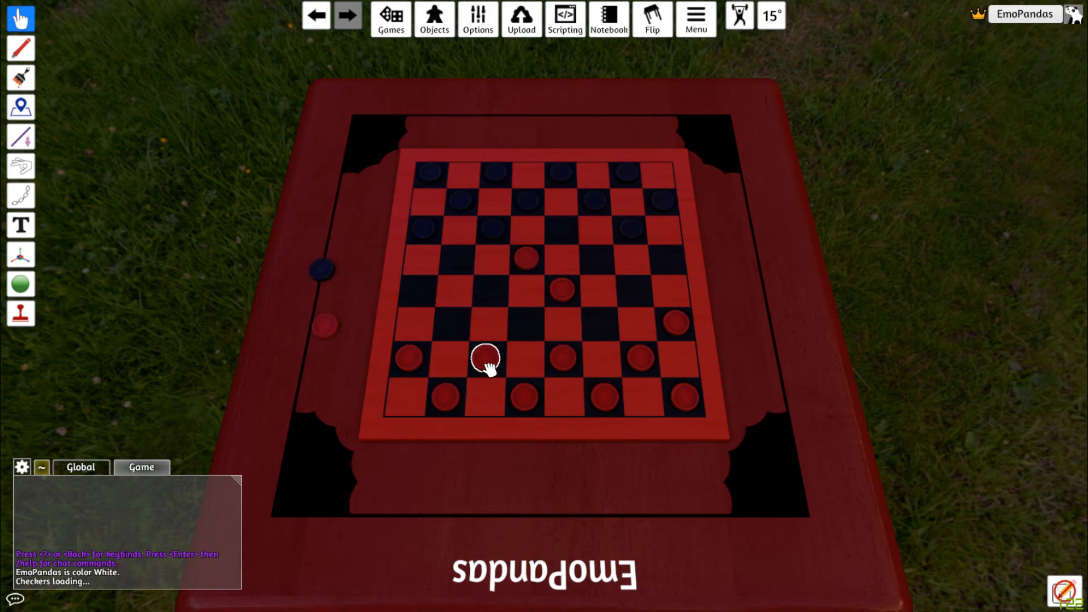
left_click(390, 17)
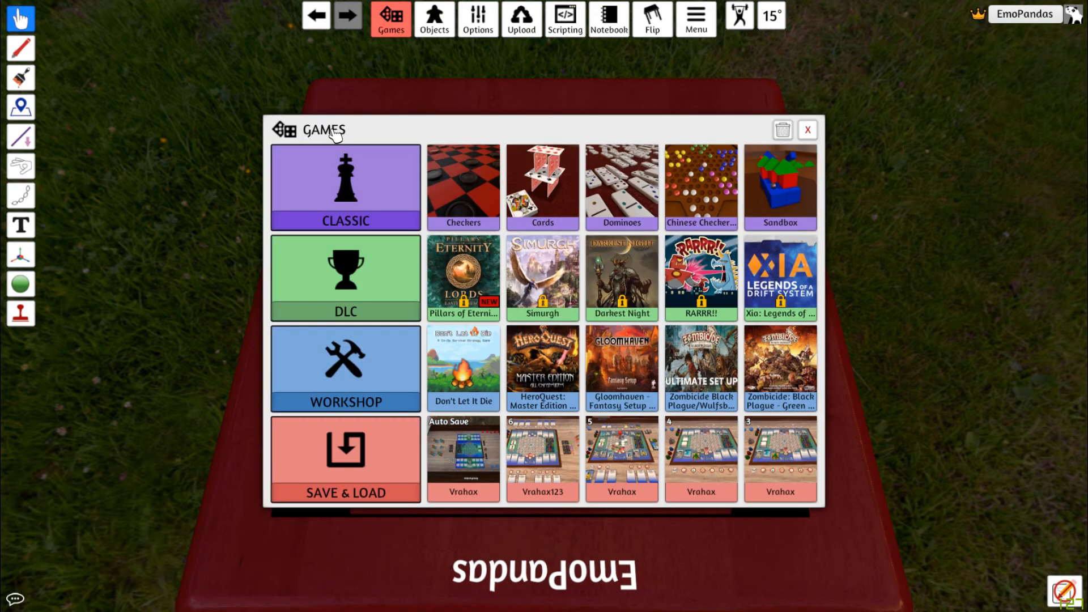
left_click(345, 277)
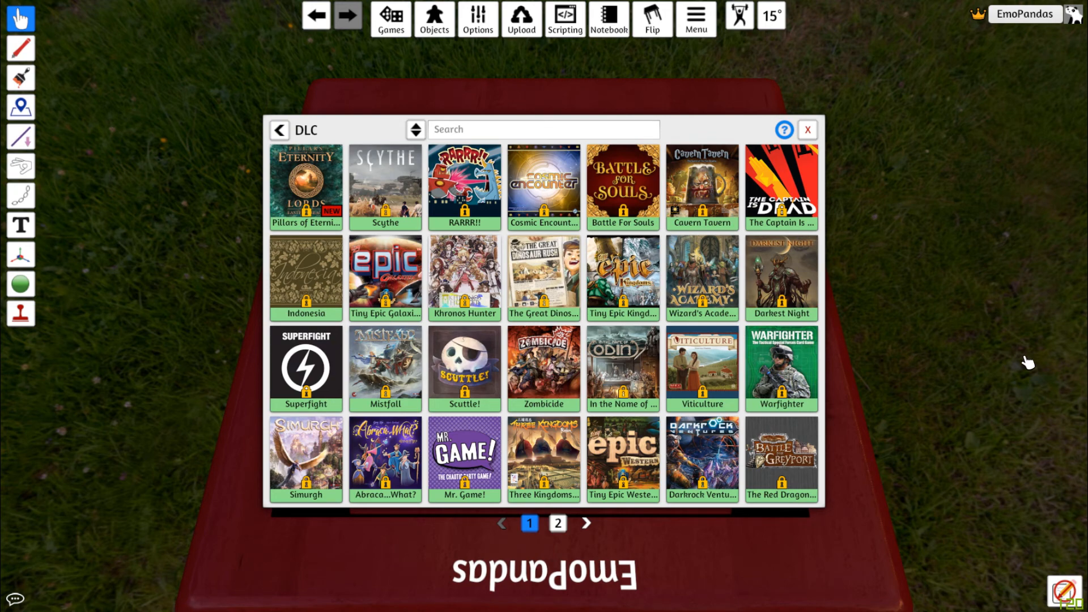
mouse_move(985, 361)
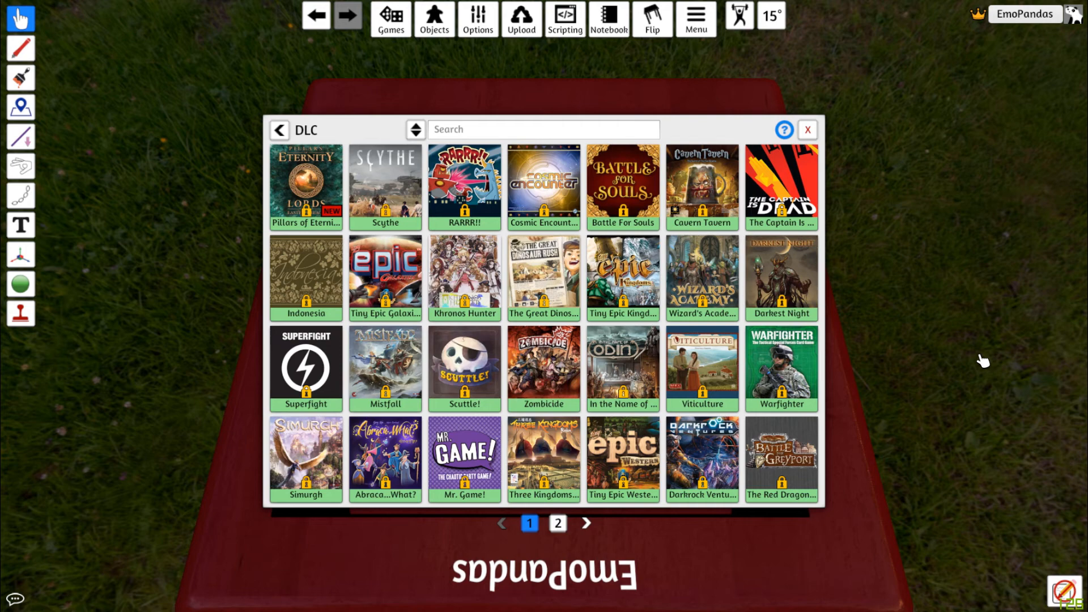
mouse_move(972, 370)
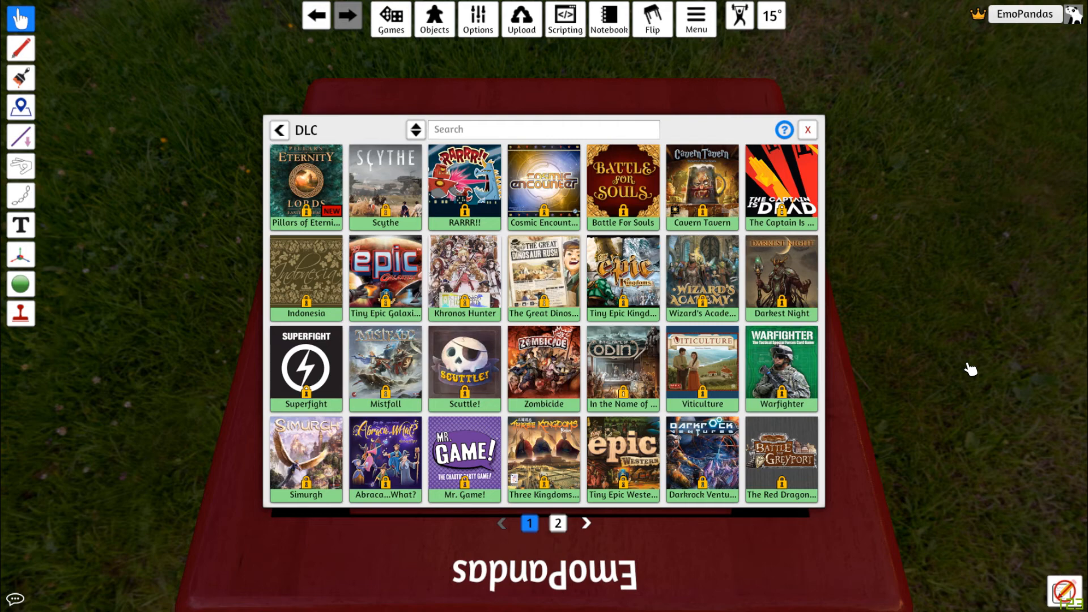
mouse_move(948, 195)
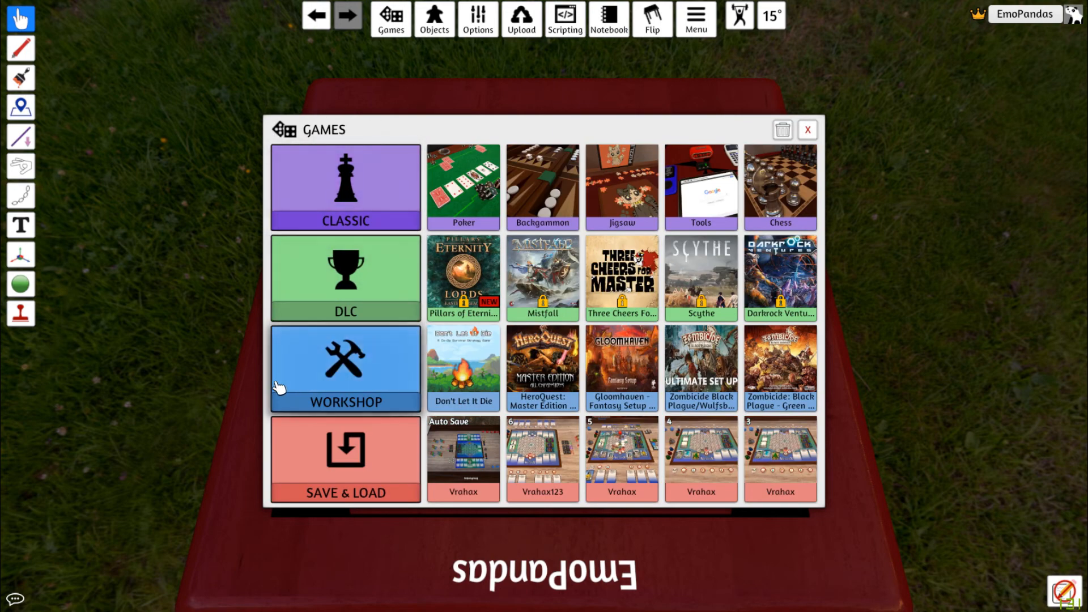
mouse_move(318, 377)
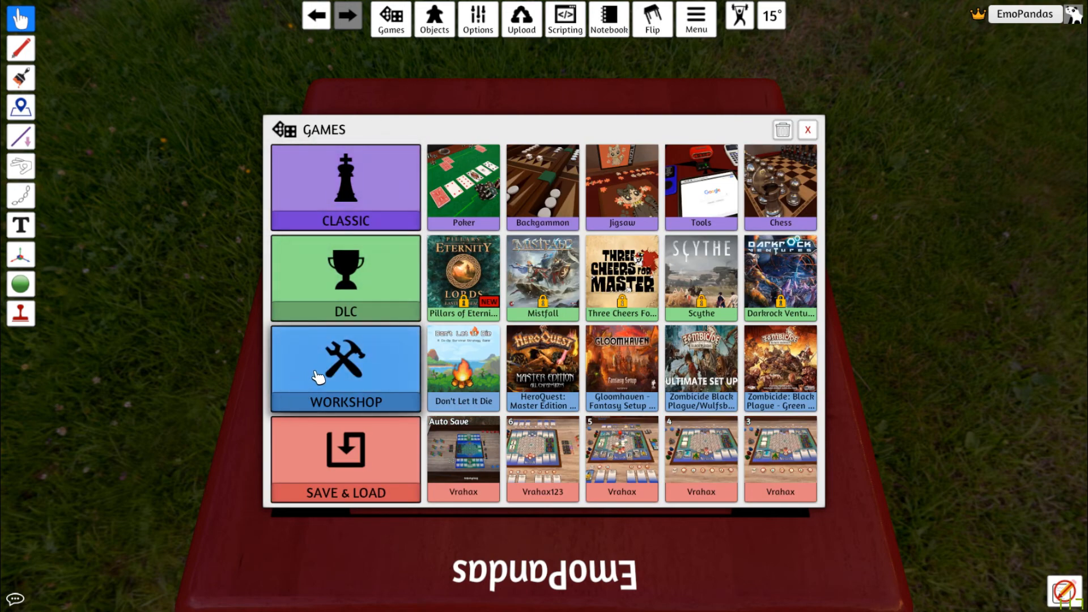
- Load the Vrahax game from the Workshop collection, confirming the Load prompt
left_click(344, 368)
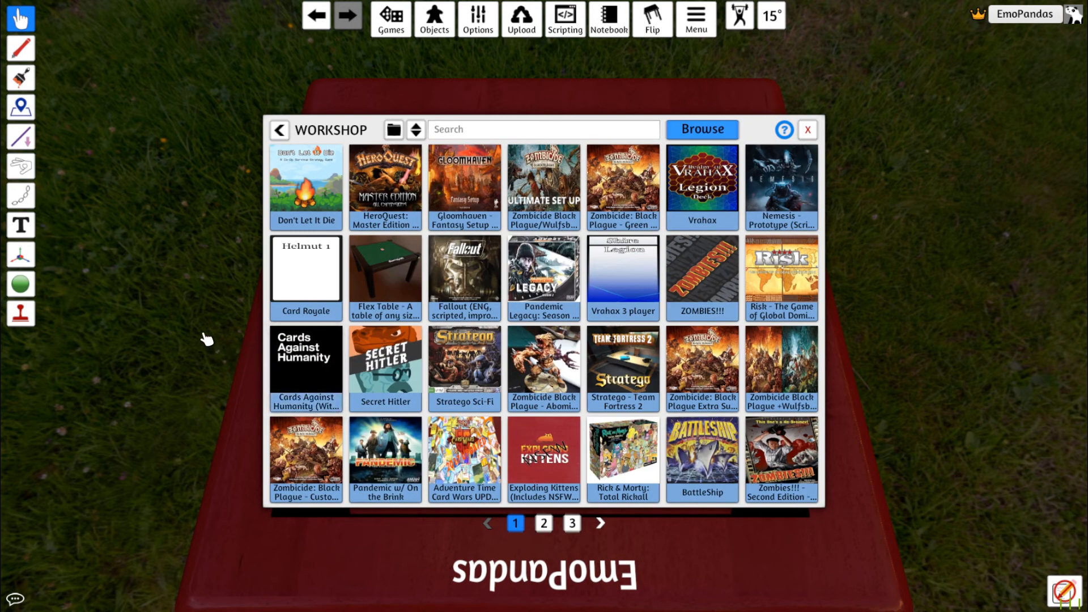
mouse_move(172, 332)
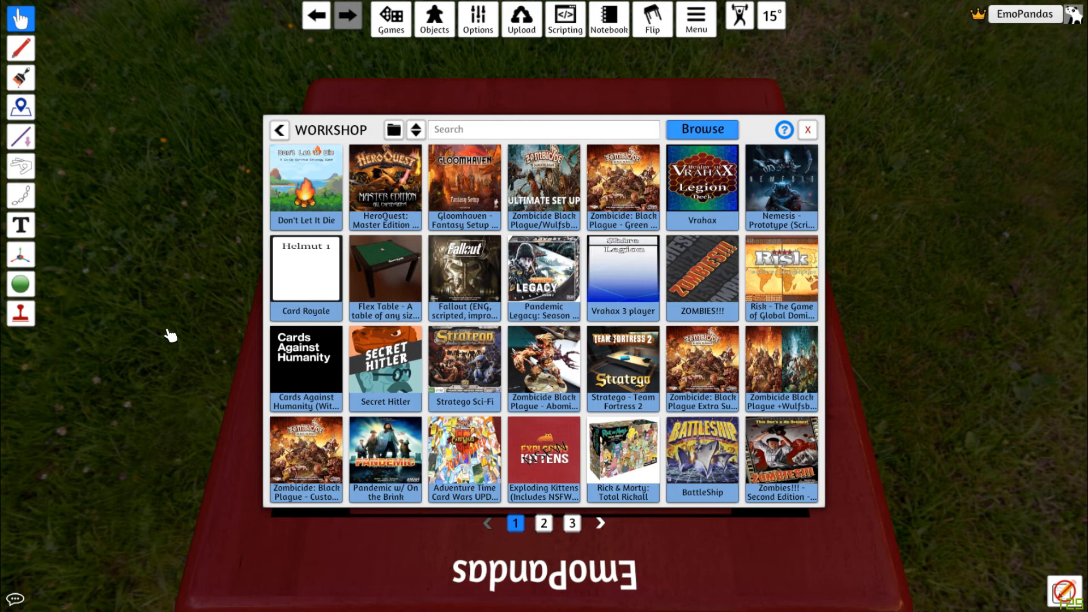
mouse_move(171, 283)
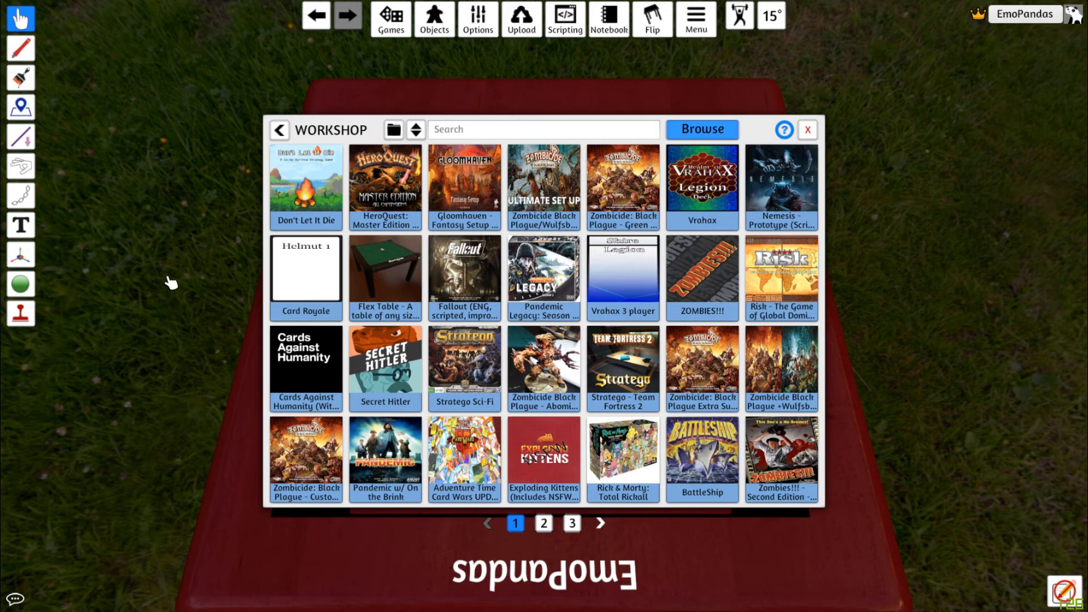
mouse_move(702, 201)
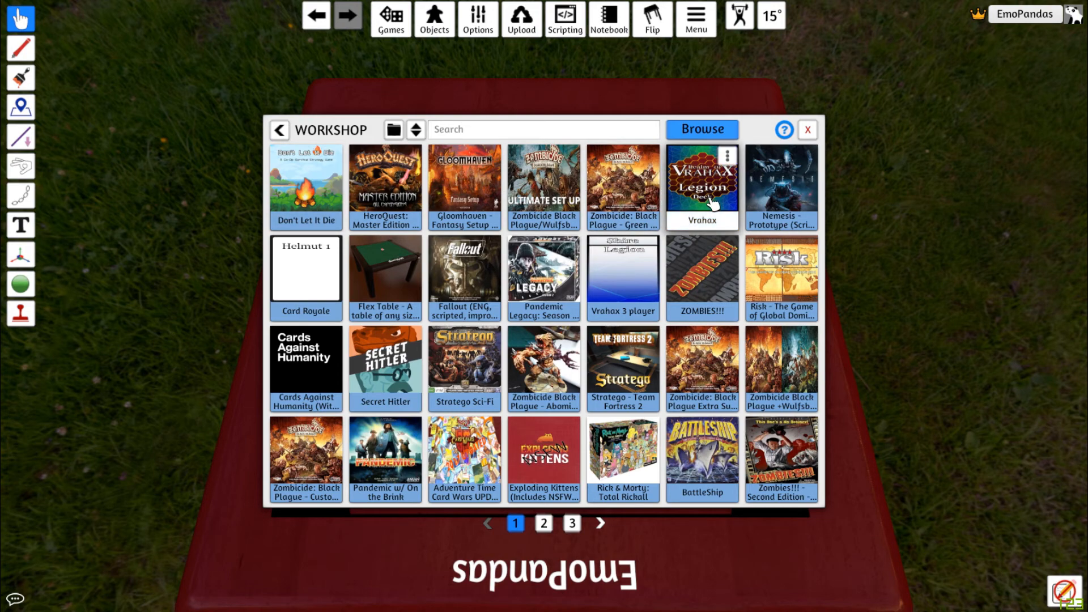
left_click(702, 178)
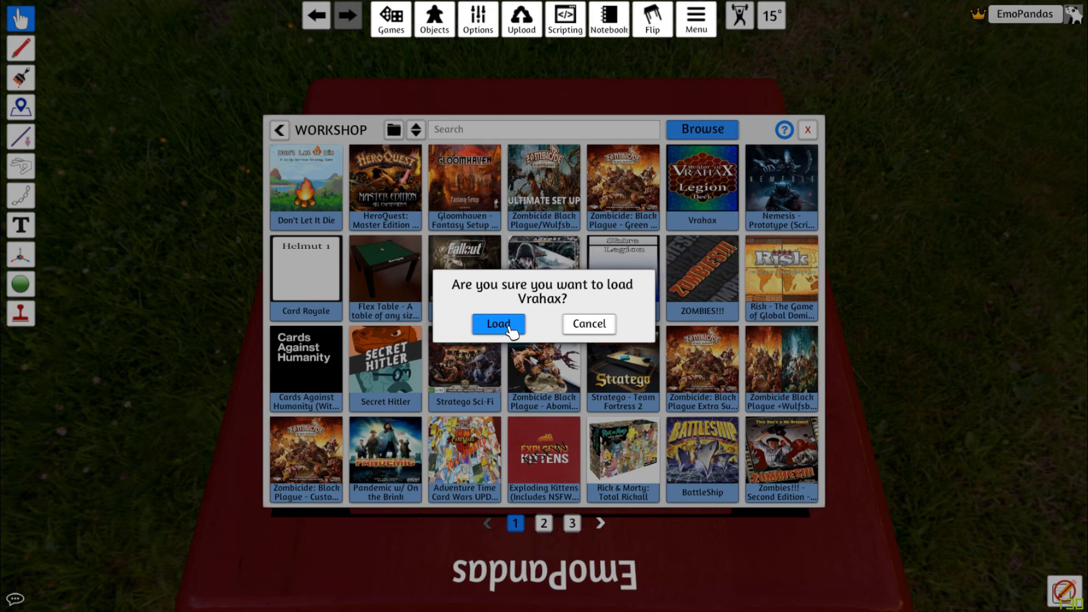
mouse_move(327, 405)
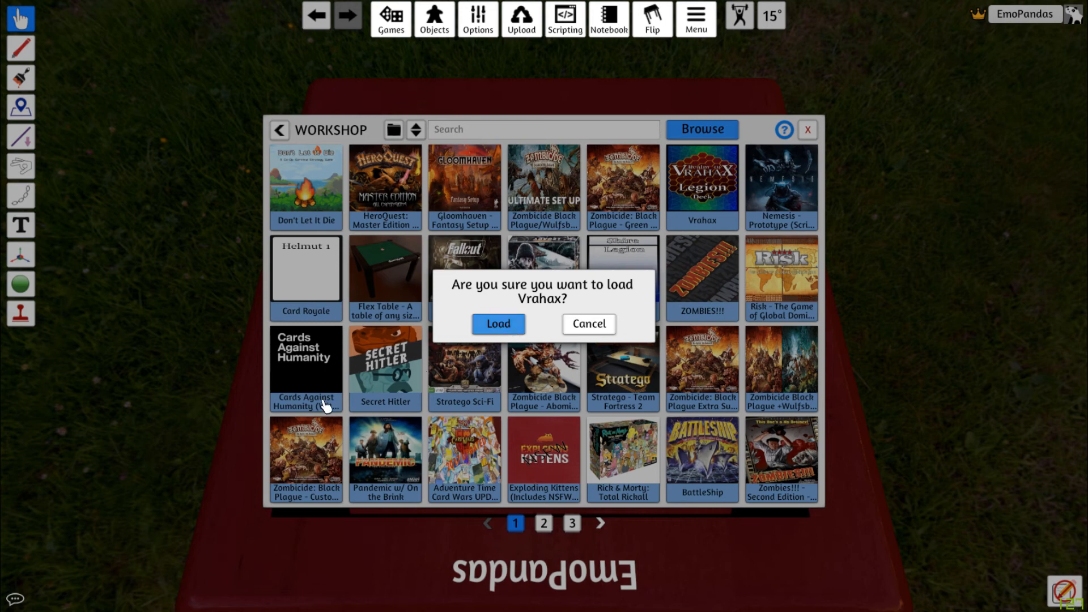
left_click(497, 323)
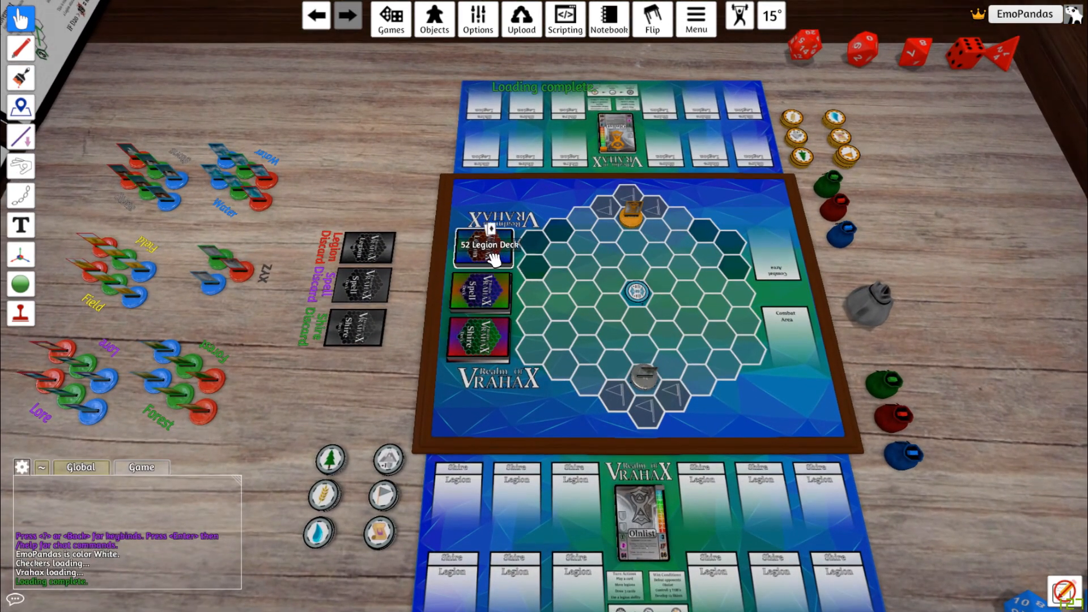
mouse_move(390, 460)
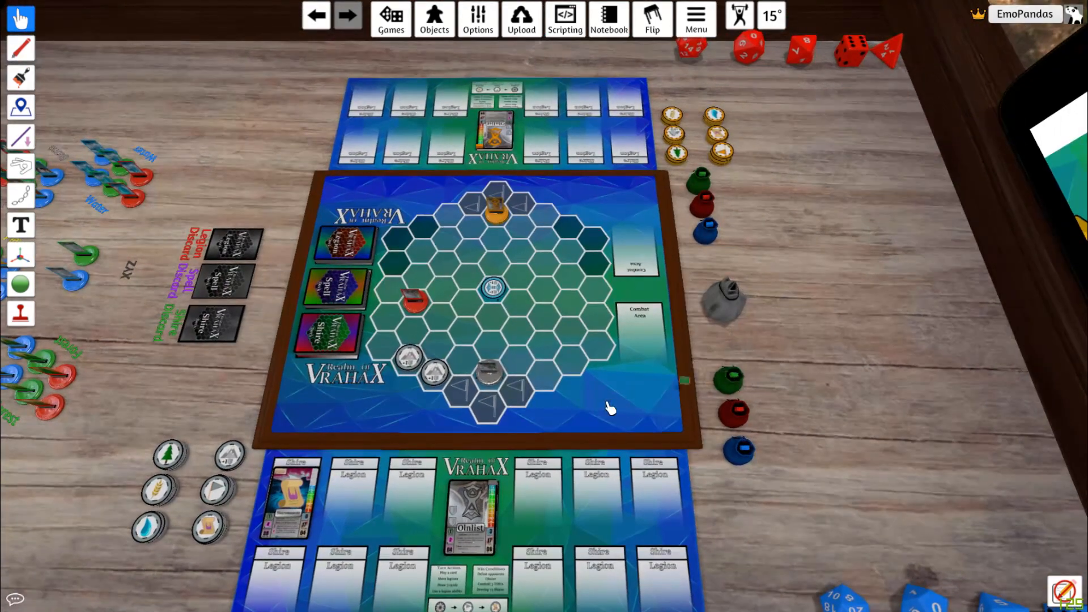
mouse_move(741, 413)
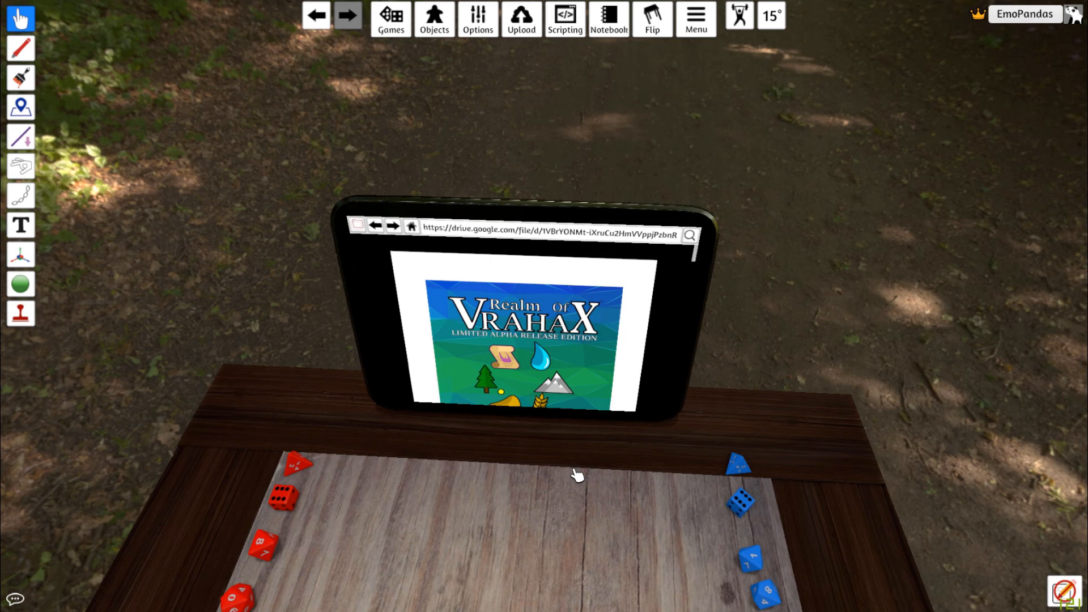
mouse_move(521, 513)
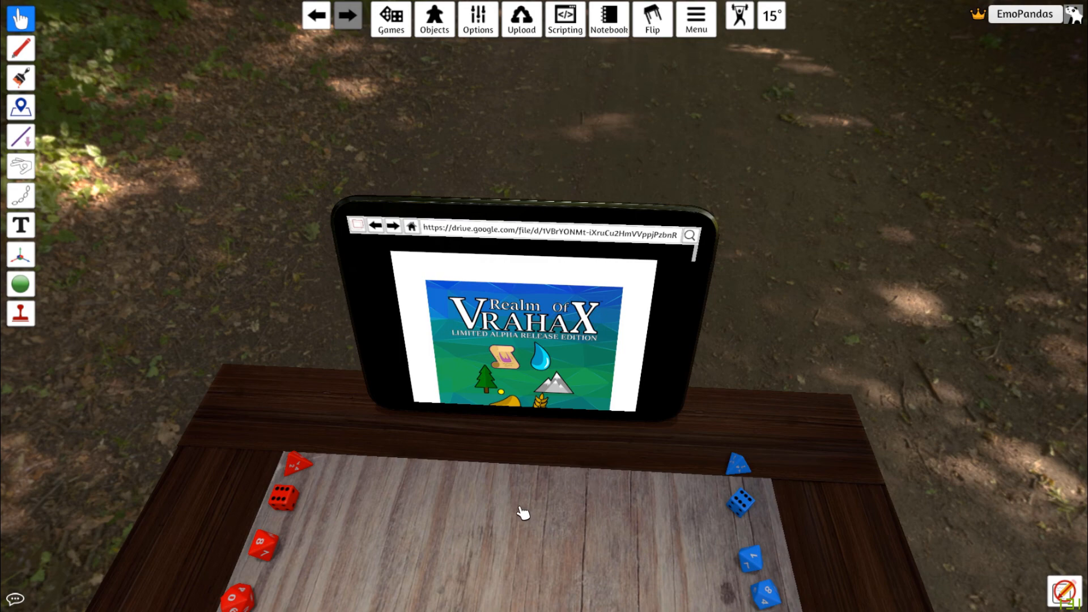